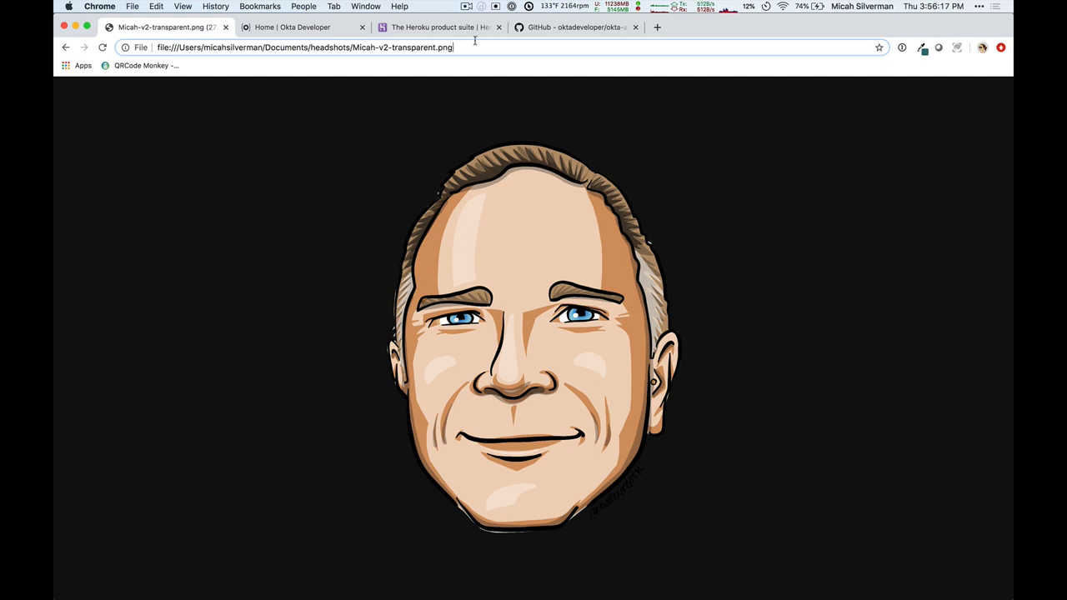
Step: Switch Chrome from the headshot image to the 'Home | Okta Developer' tab
click(303, 27)
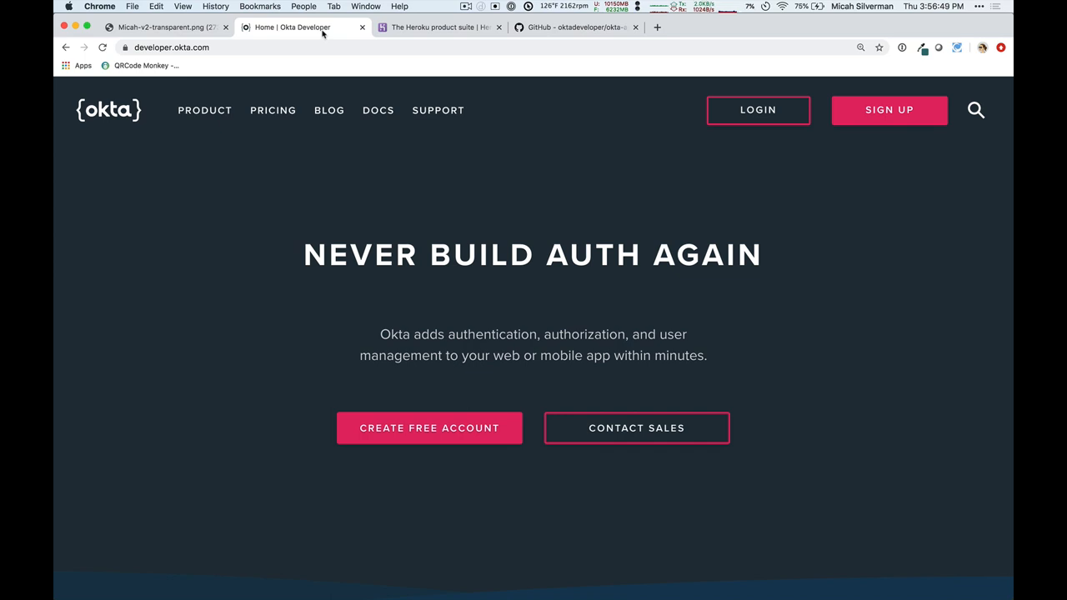
Step: Switch to 'The Heroku product suite' tab showing the Heroku Products page
click(438, 27)
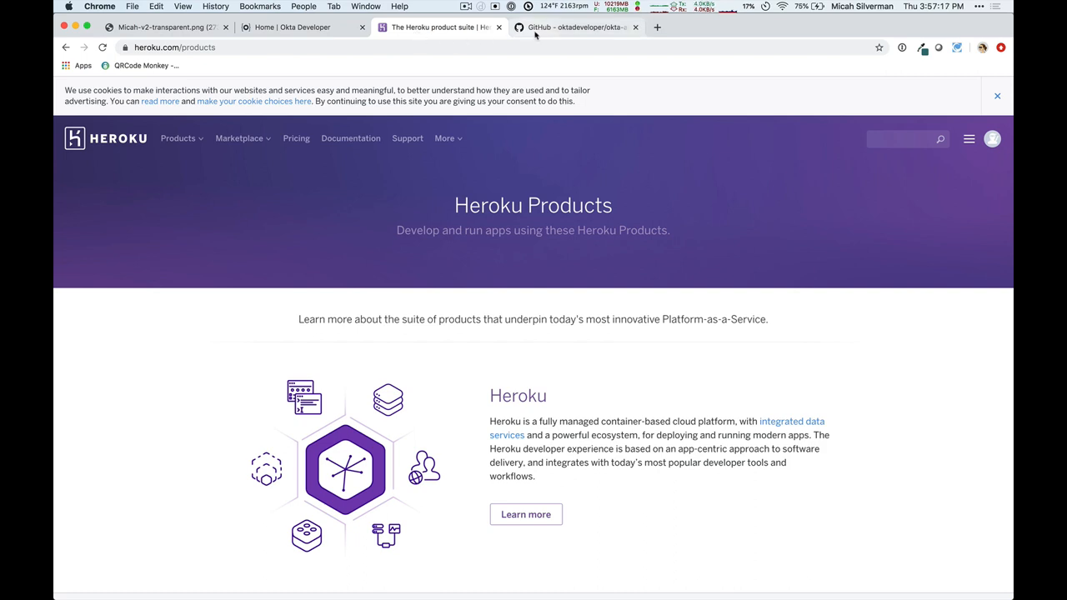
Step: Show the okta-auth-js-pkce-example README's 'Quick Start: Automatic Setup with Heroku' section
click(575, 27)
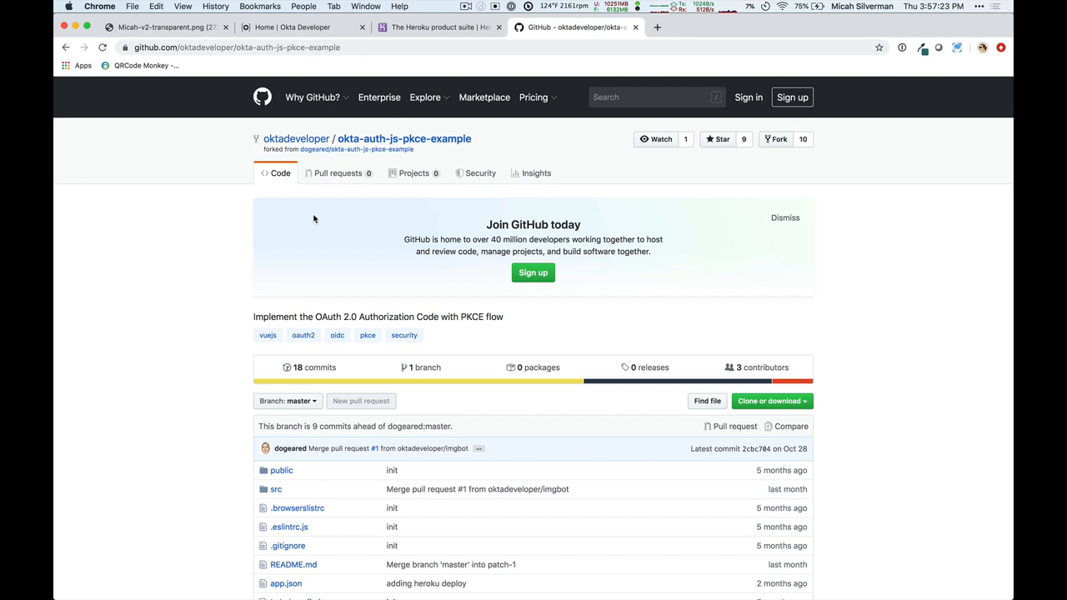
mouse_move(288, 243)
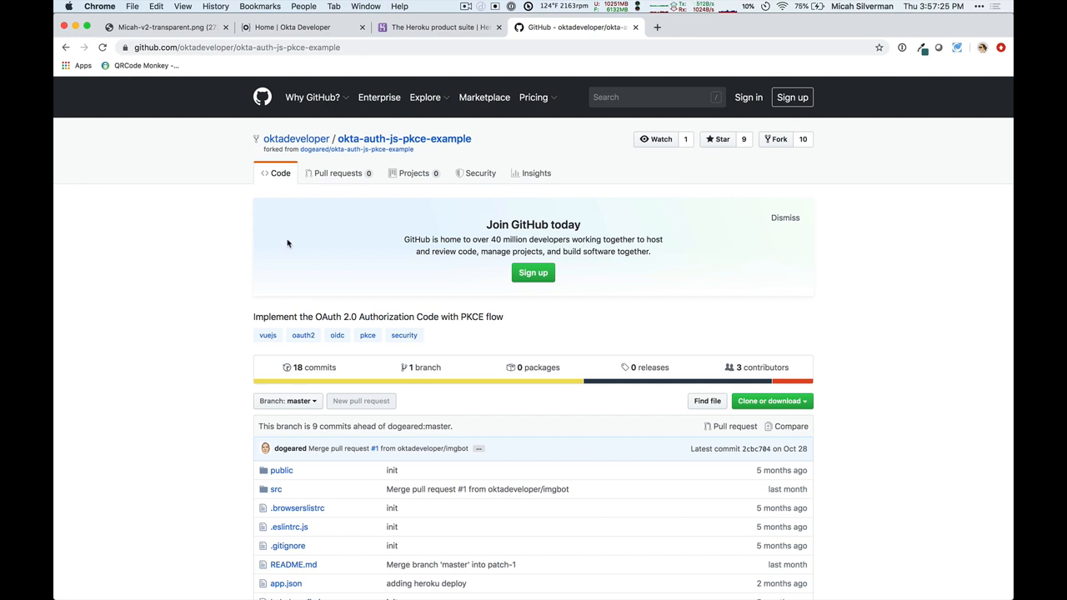
scroll(down, 3)
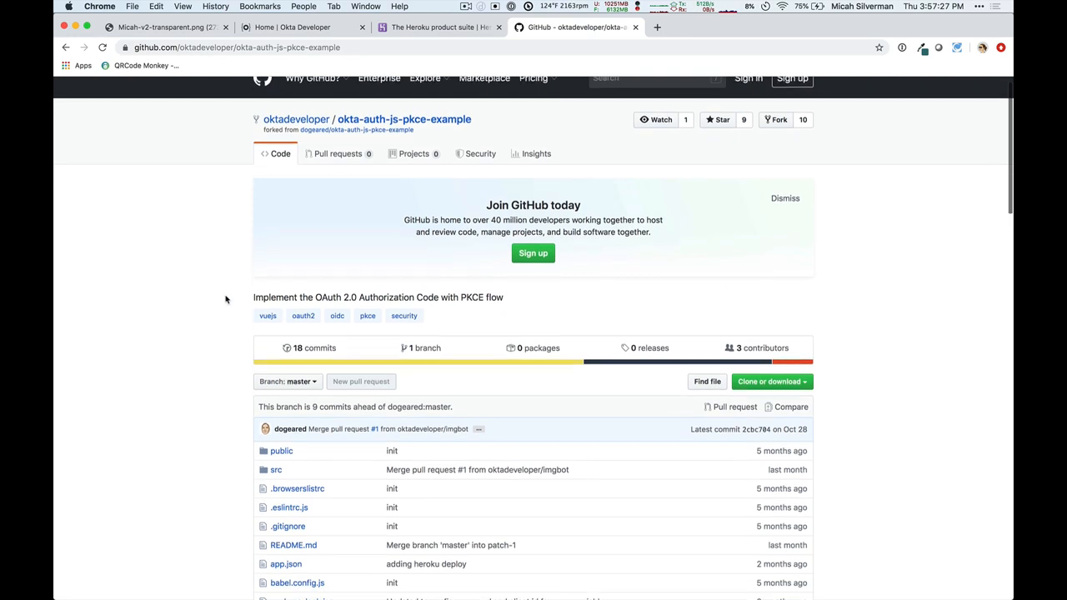
scroll(up, 3)
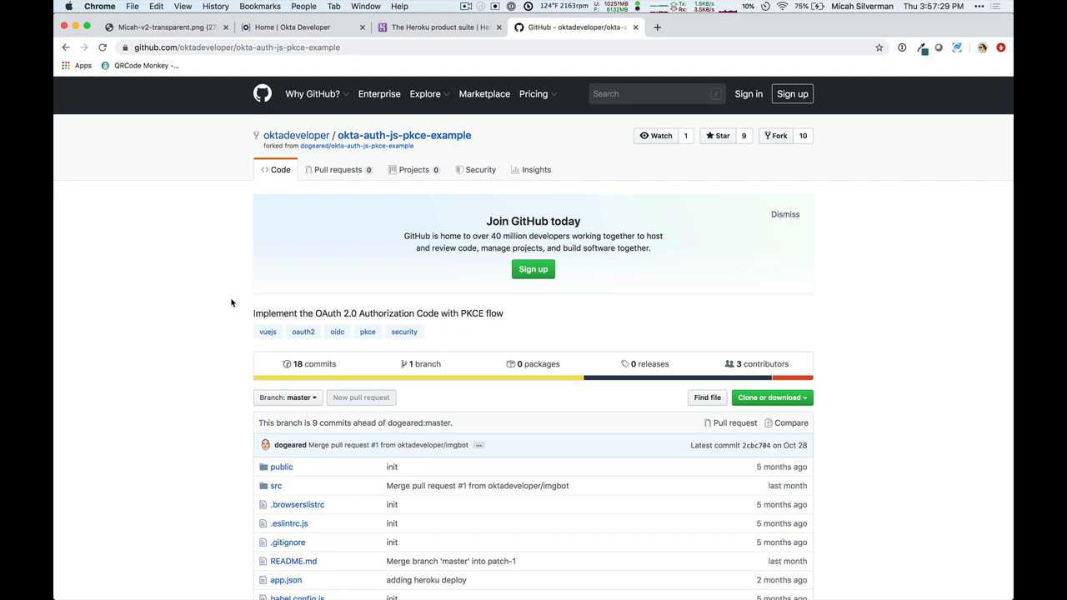
mouse_move(321, 262)
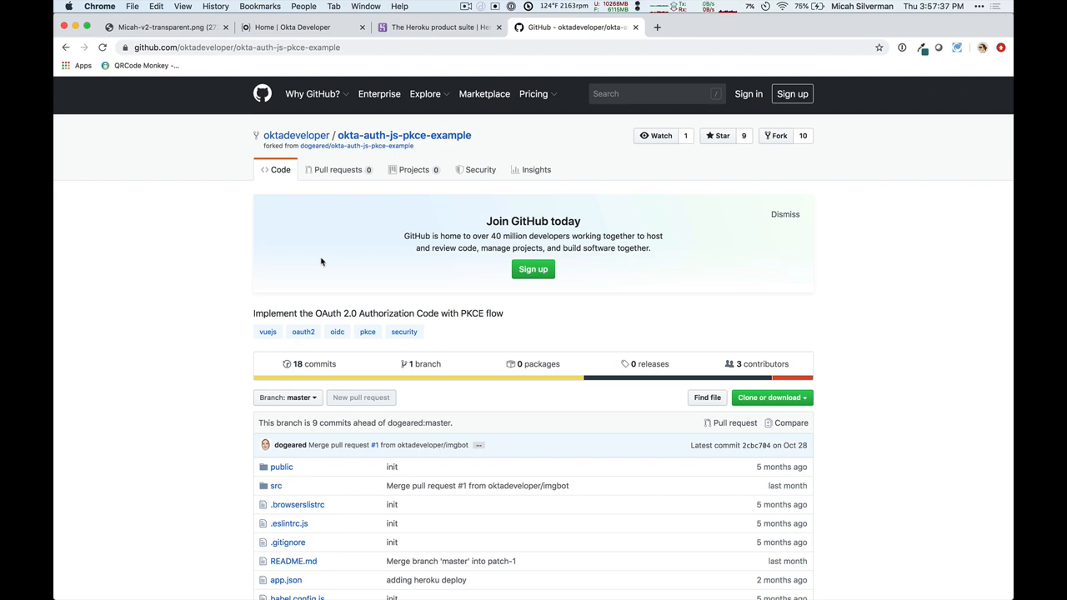
scroll(down, 3)
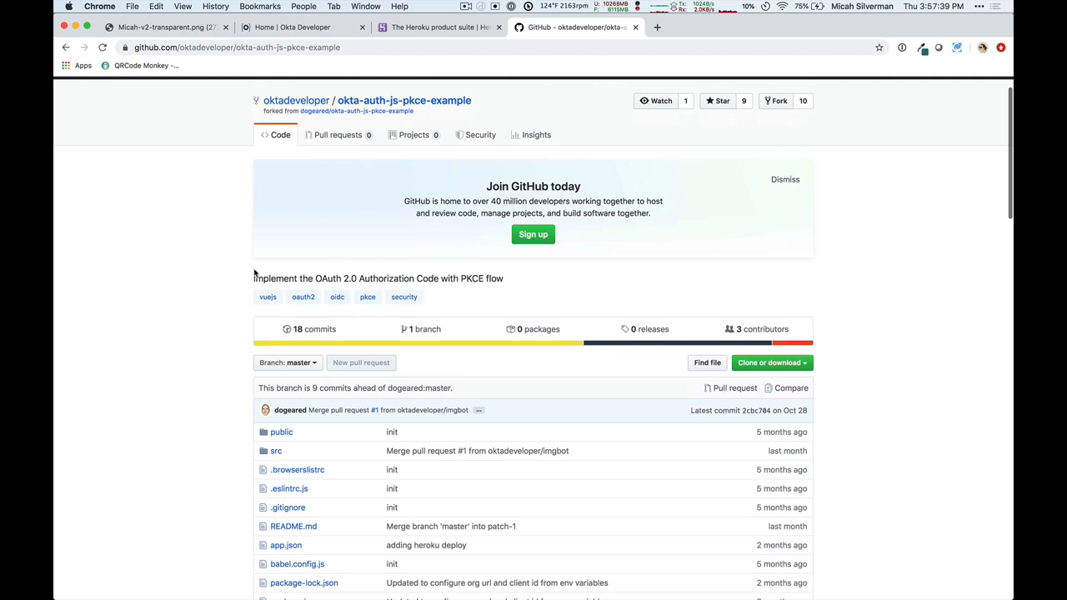
scroll(down, 3)
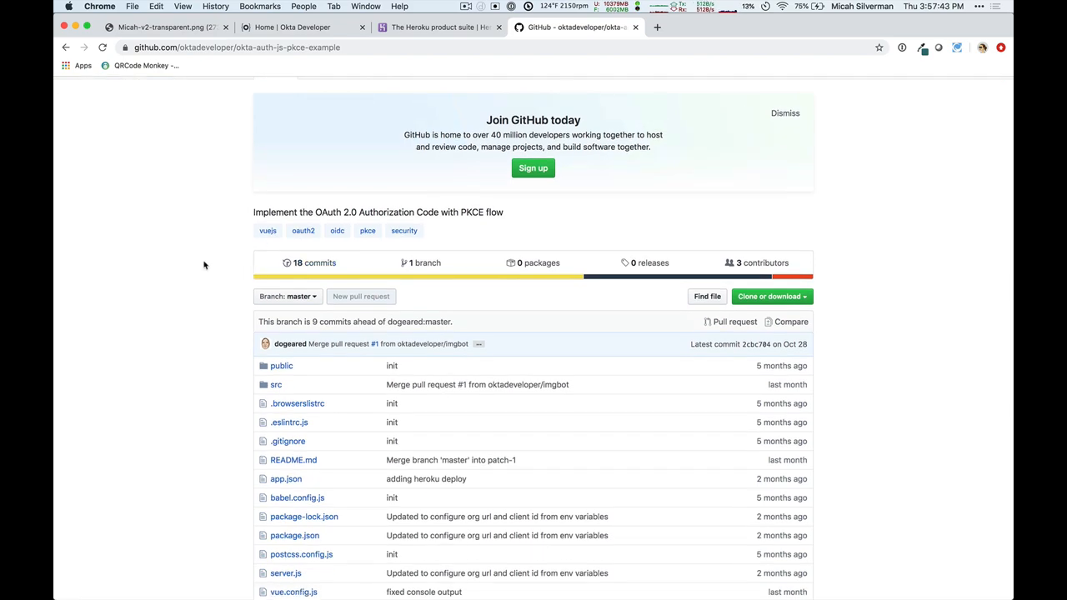
scroll(down, 3)
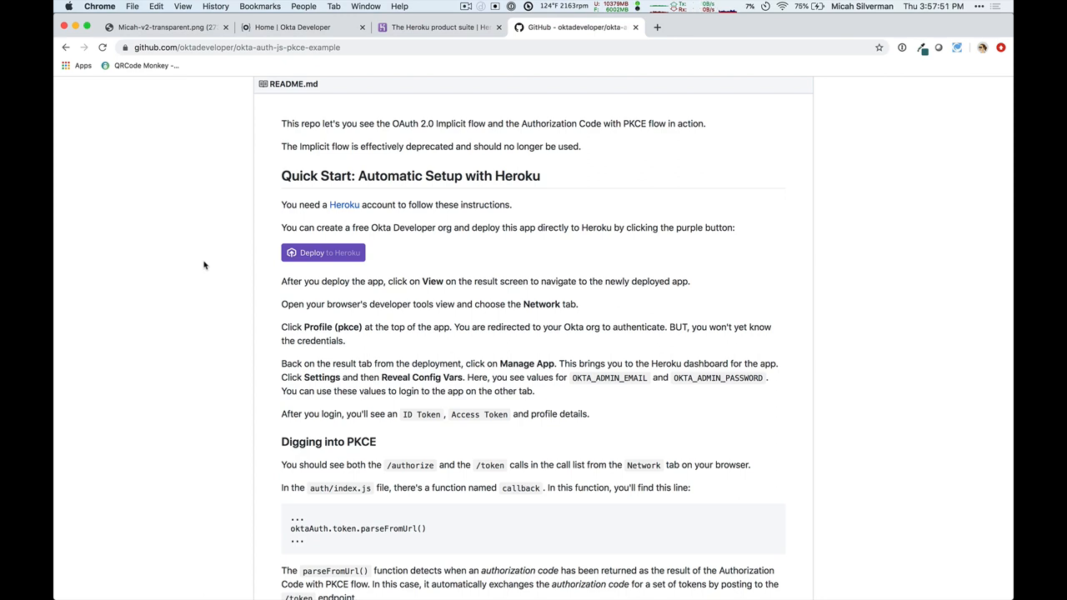
mouse_move(223, 277)
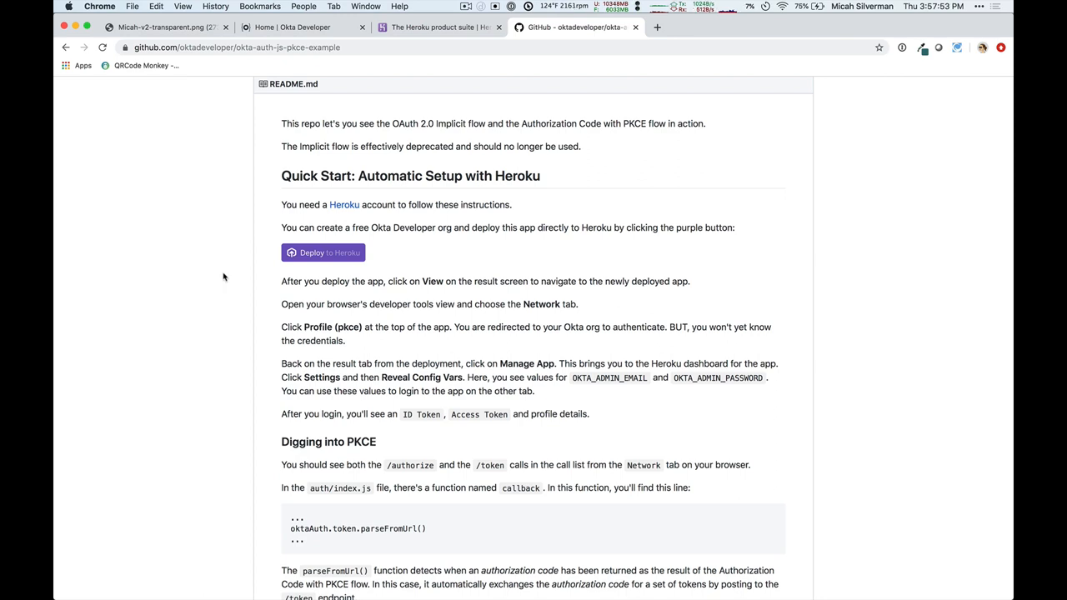
mouse_move(325, 253)
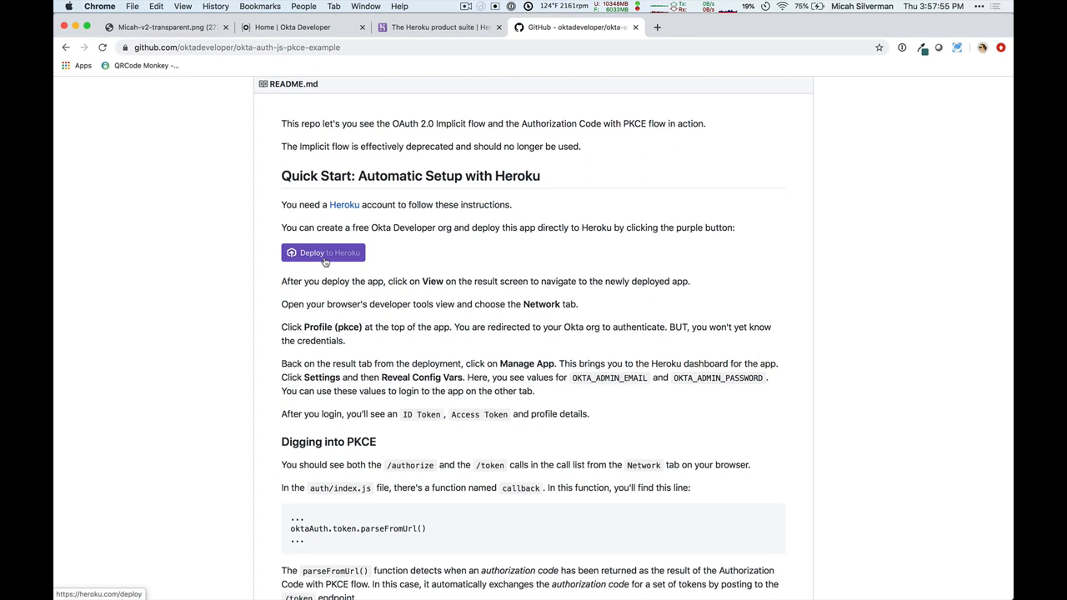
mouse_move(327, 254)
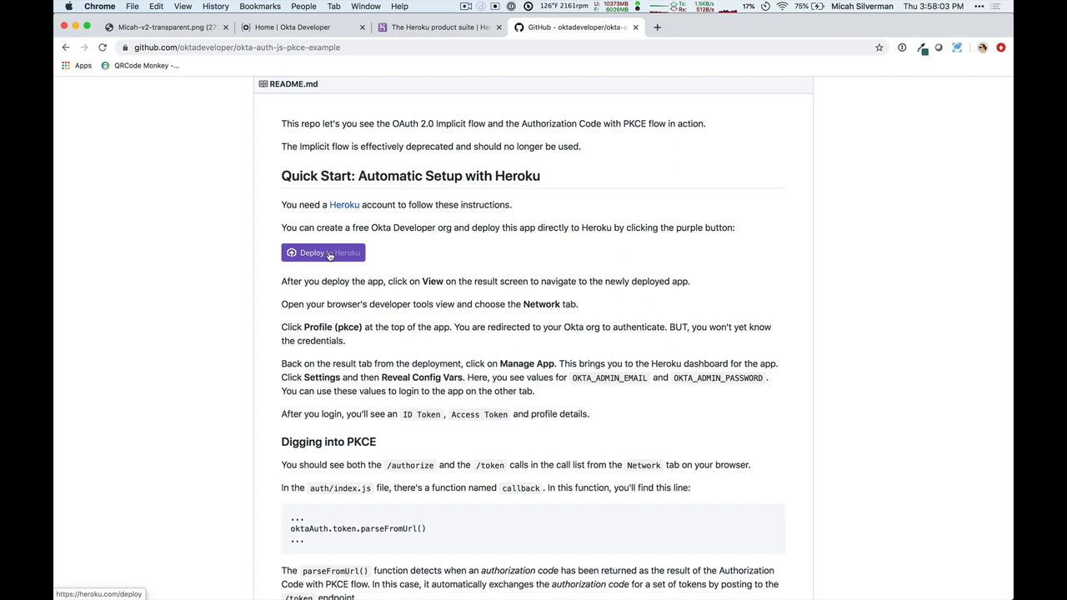
Step: Launch the Deploy to Heroku new-app form from the README
click(324, 253)
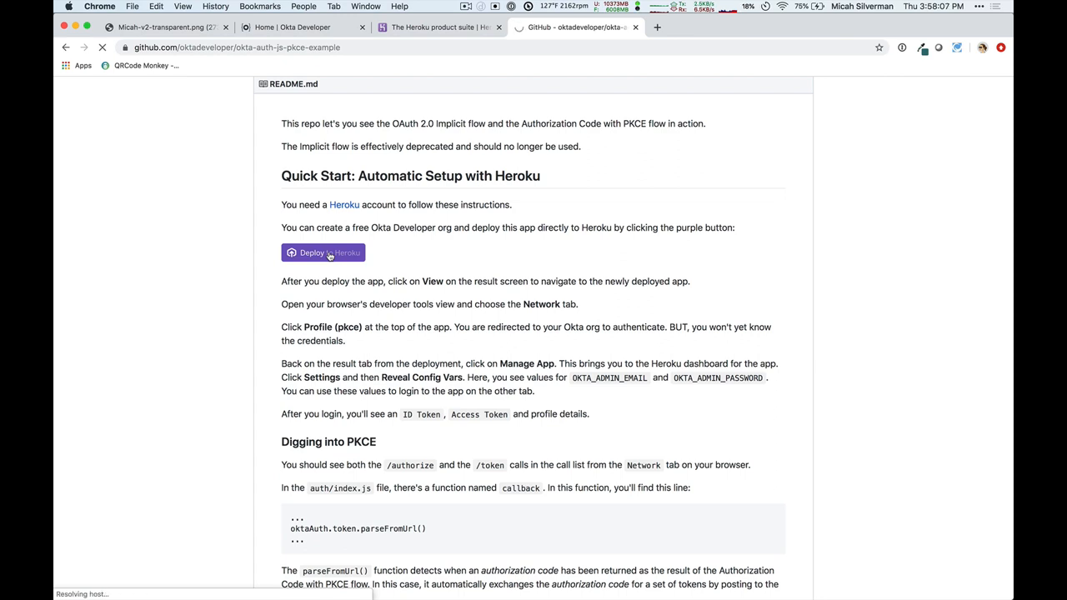
click(324, 253)
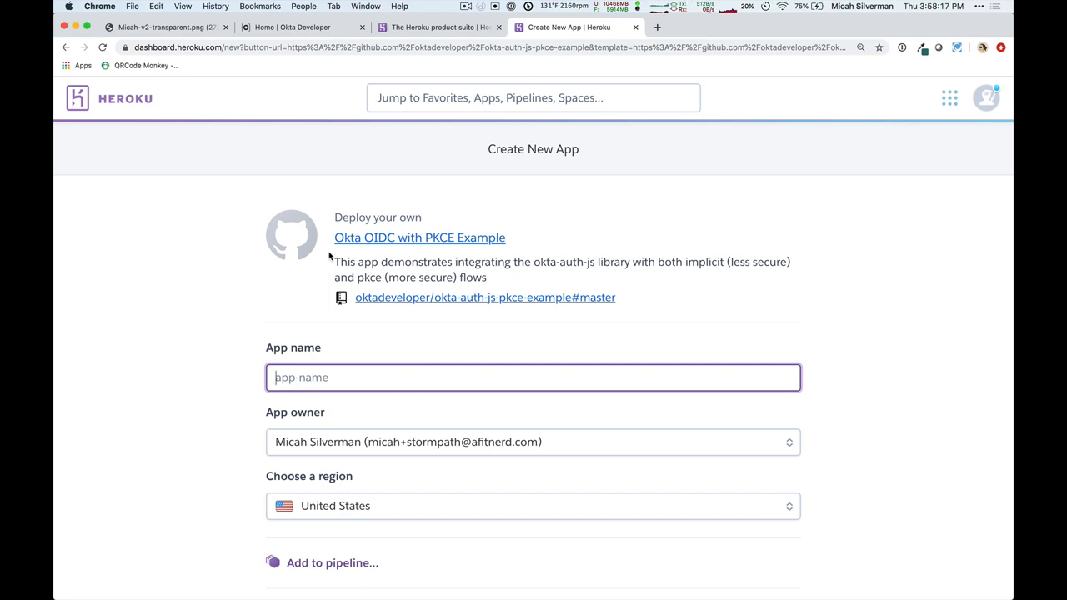
mouse_move(236, 305)
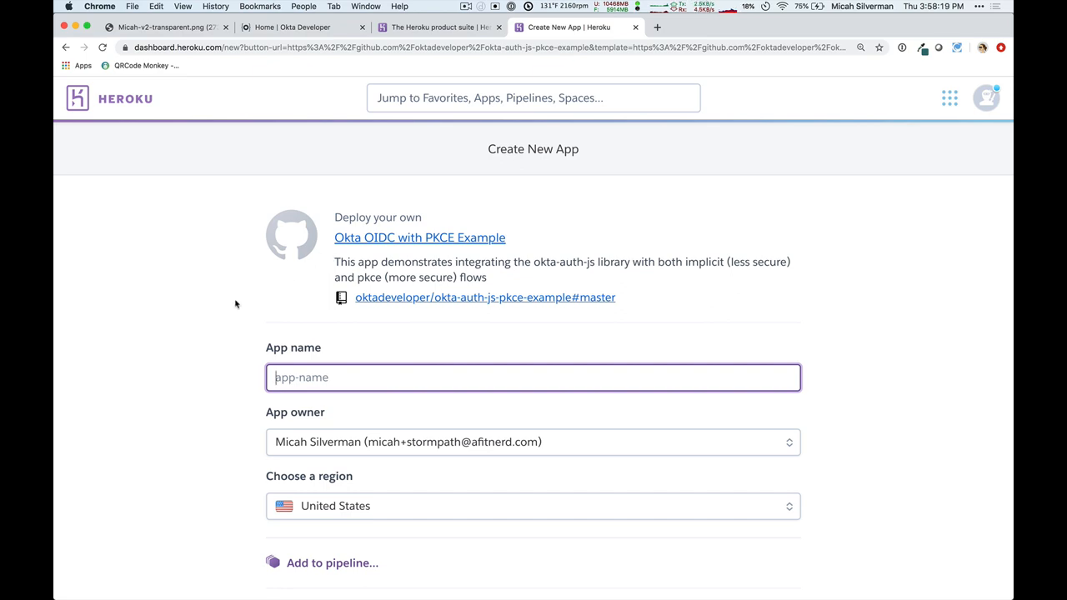
scroll(down, 3)
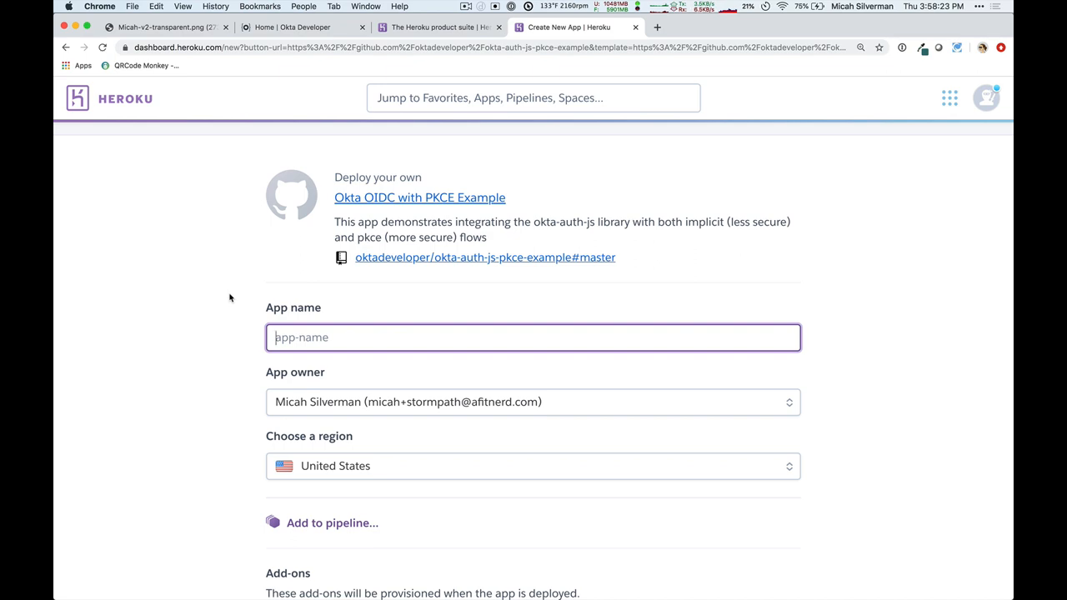
Step: Name the app 'okta-addon-demo-pkce' and review the listed okta add-on
text(okta)
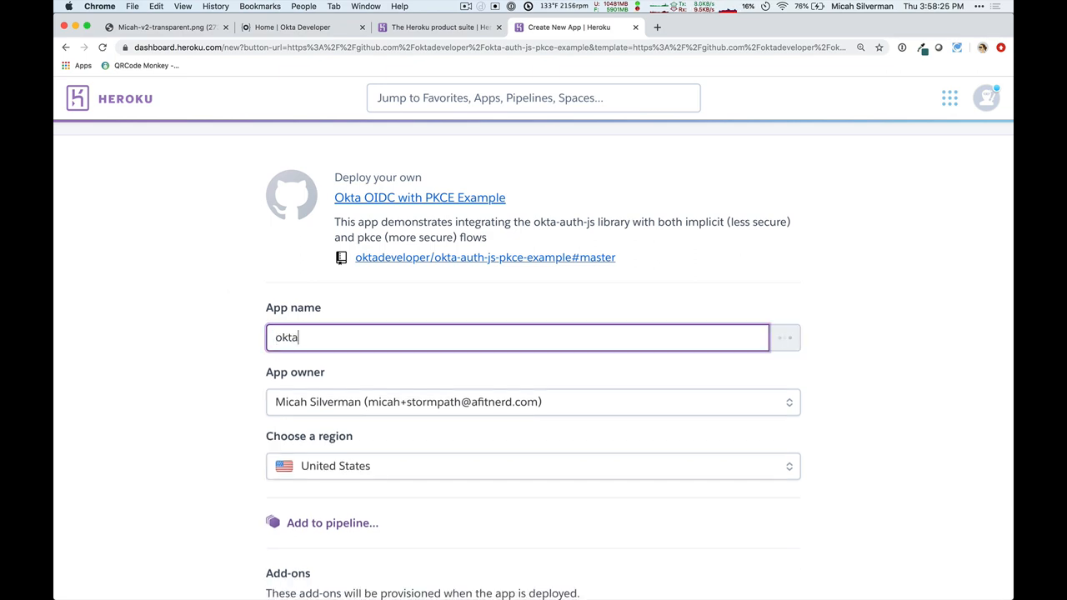
text(-addon)
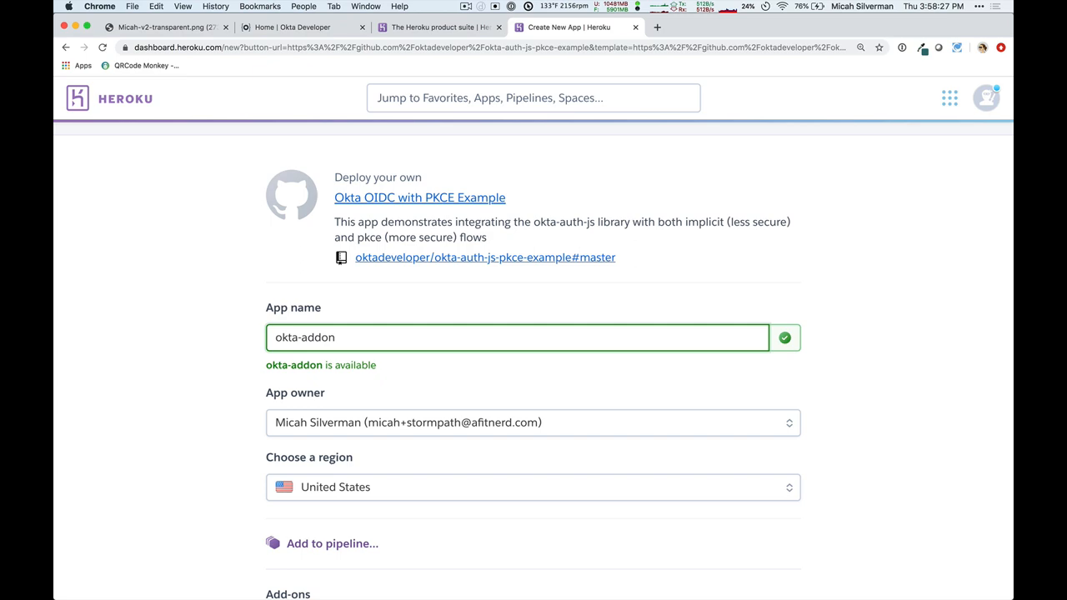
text(-demo)
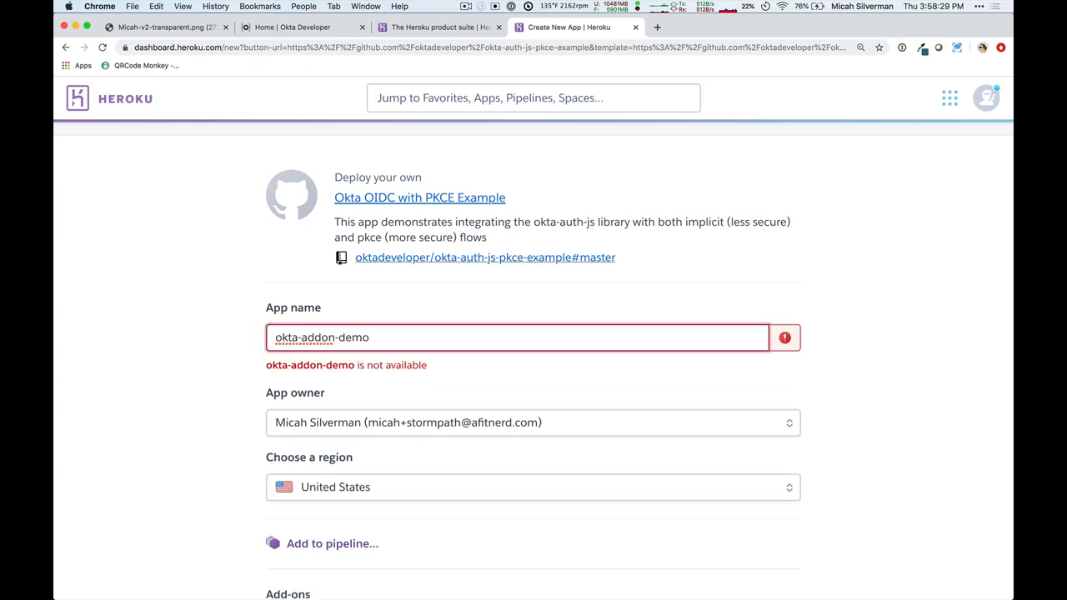
mouse_move(205, 310)
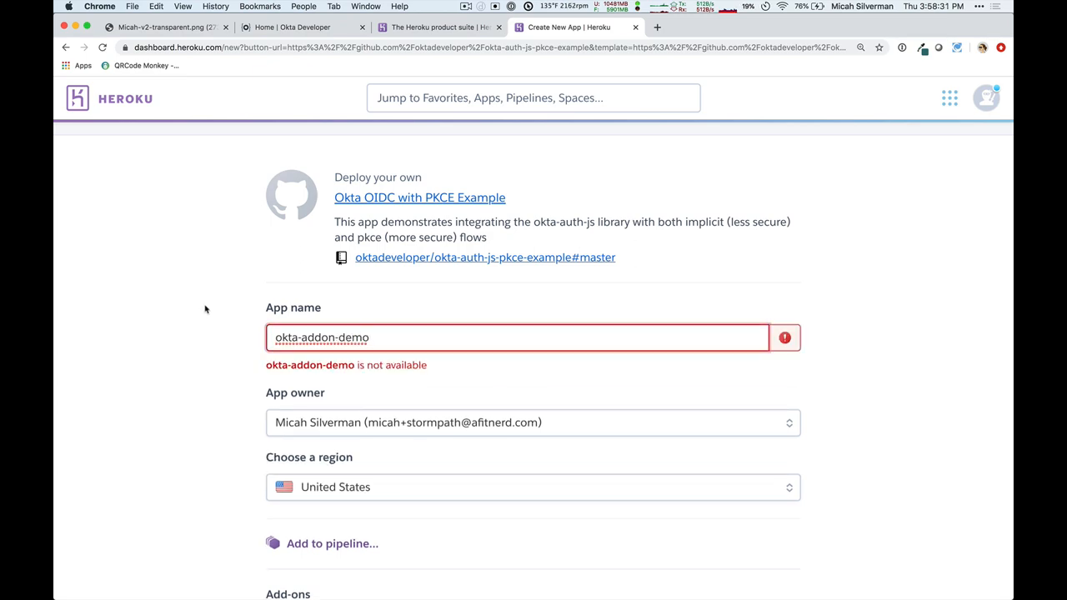
text(-pkce)
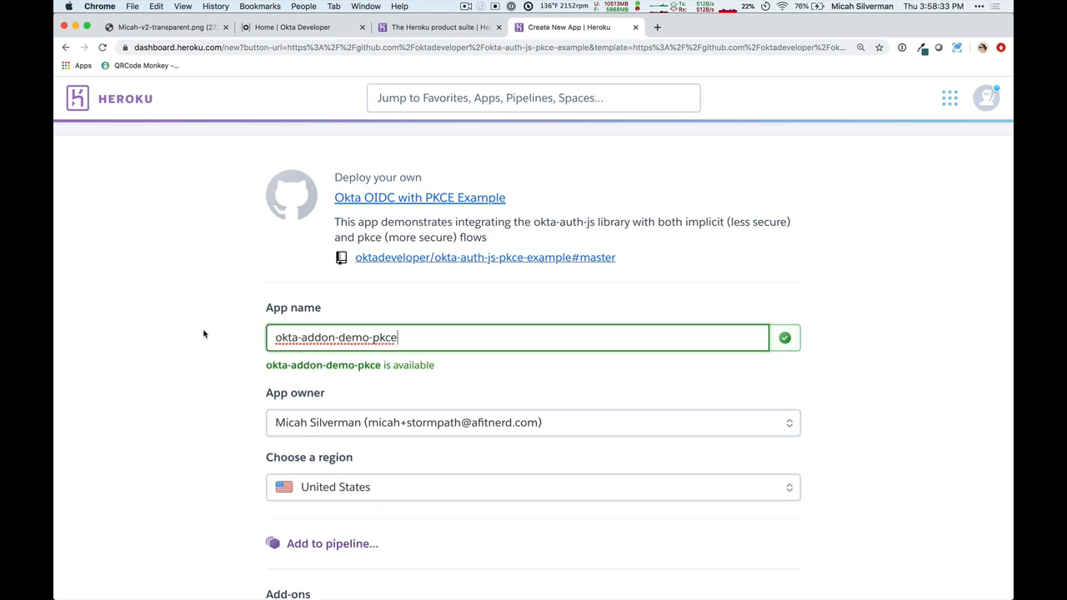
mouse_move(223, 376)
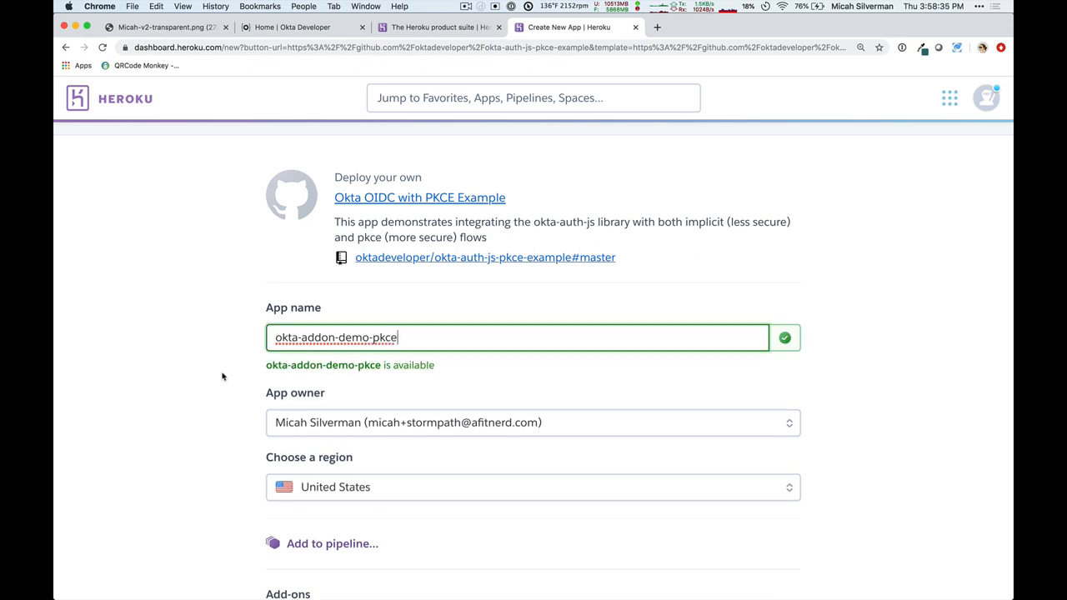
scroll(down, 3)
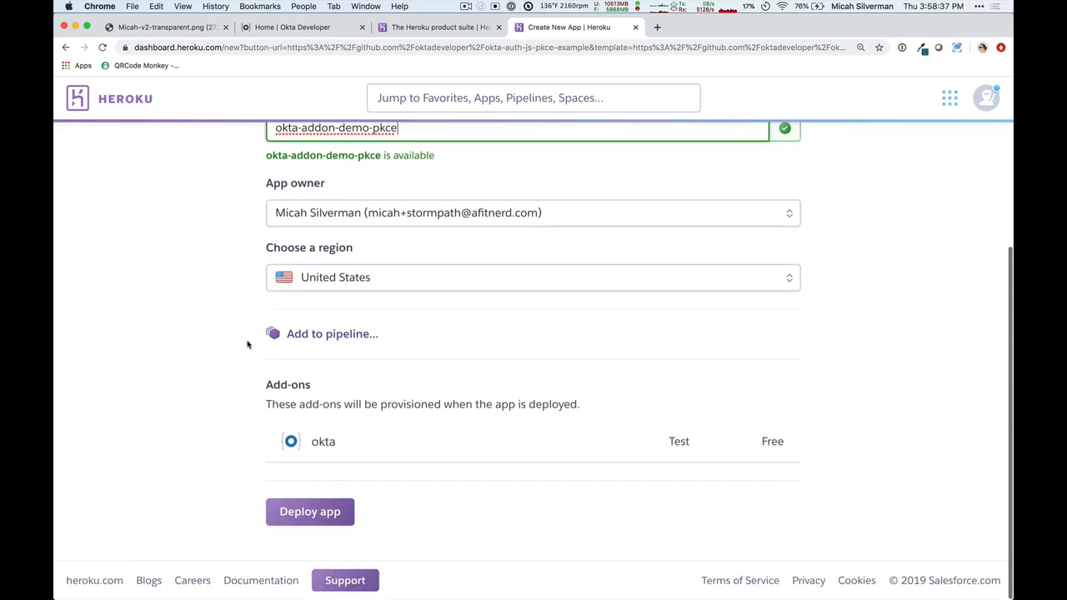
mouse_move(310, 511)
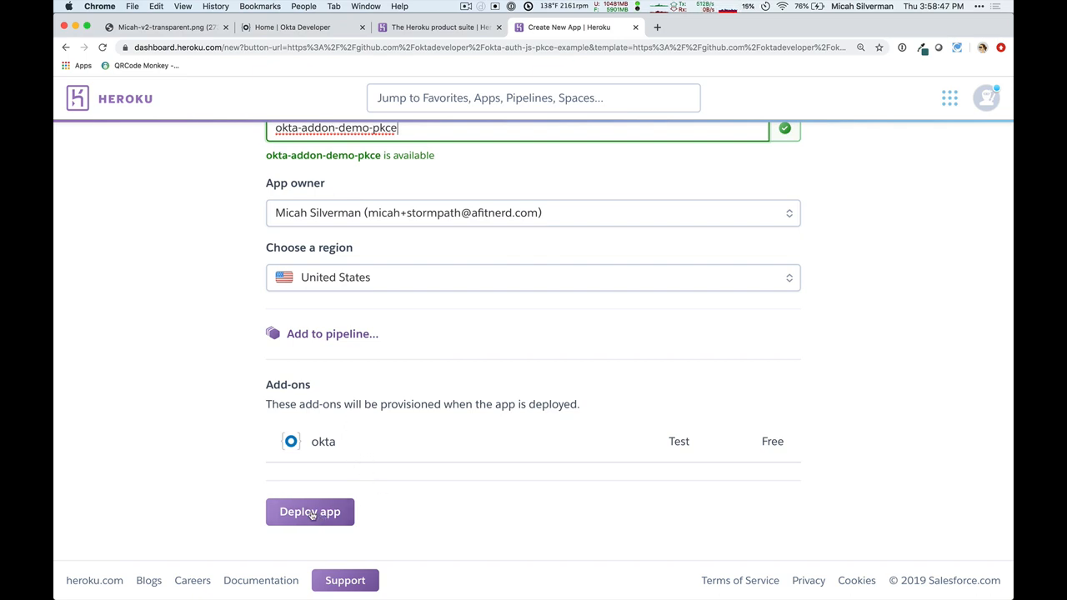
Step: Deploy okta-addon-demo-pkce and follow its creation, configuration, build and deploy progress
click(310, 512)
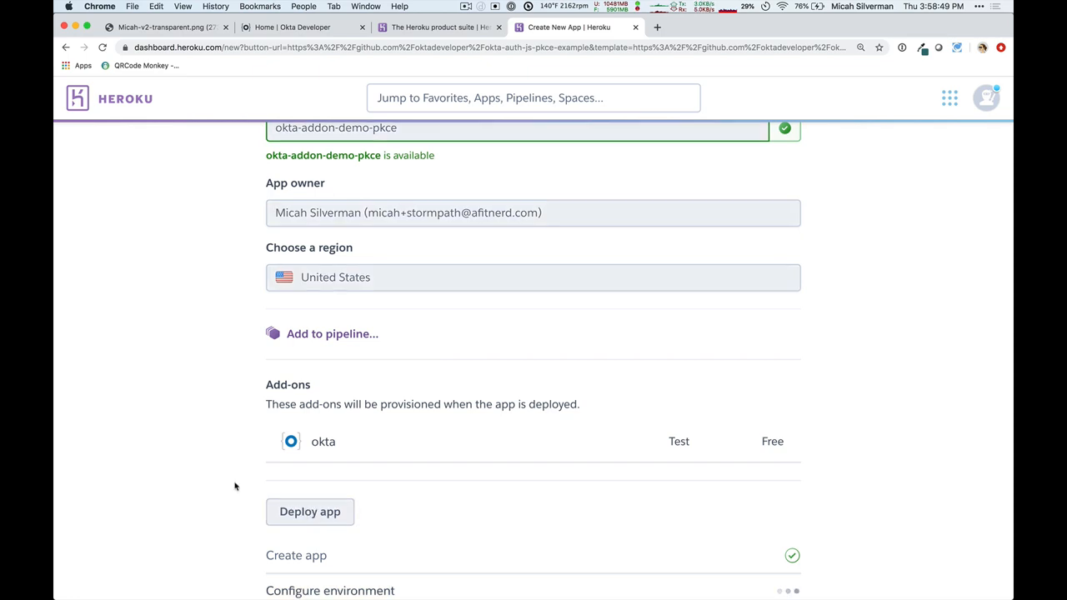
scroll(down, 3)
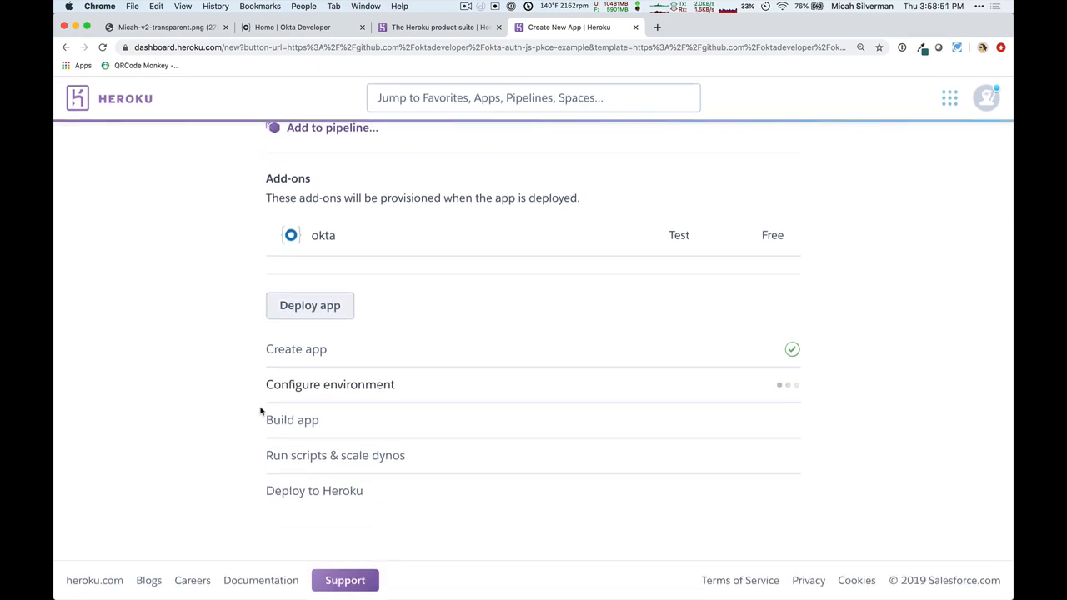
mouse_move(246, 396)
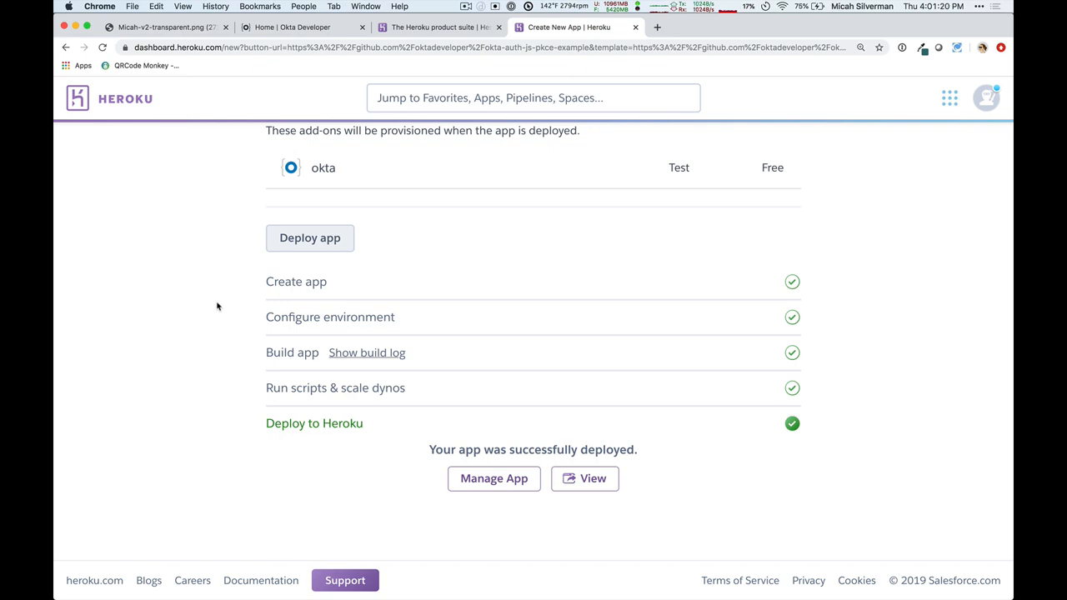
mouse_move(229, 314)
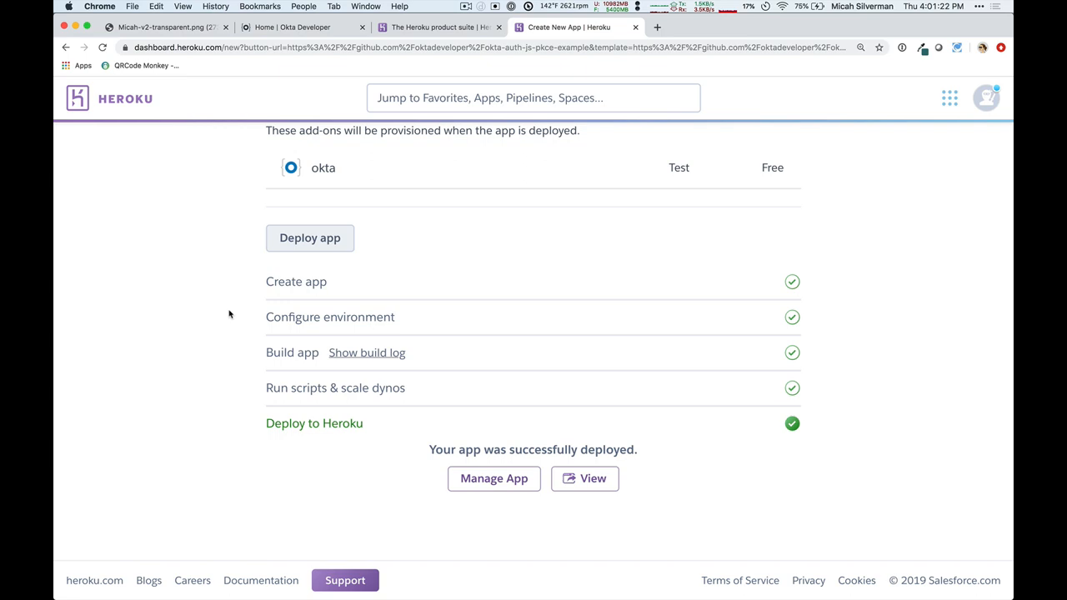
mouse_move(607, 519)
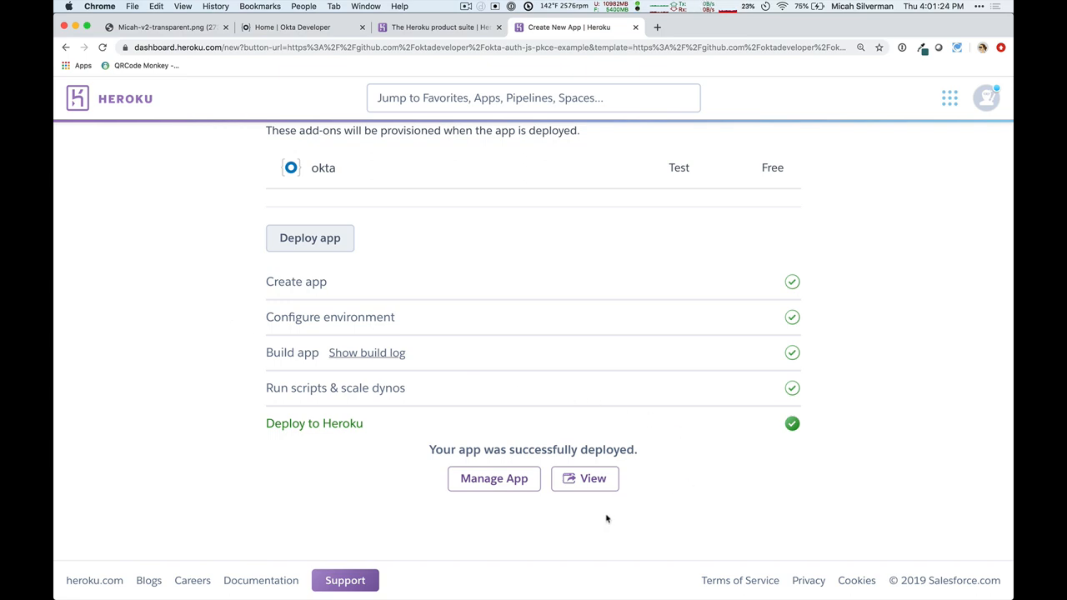
mouse_move(595, 540)
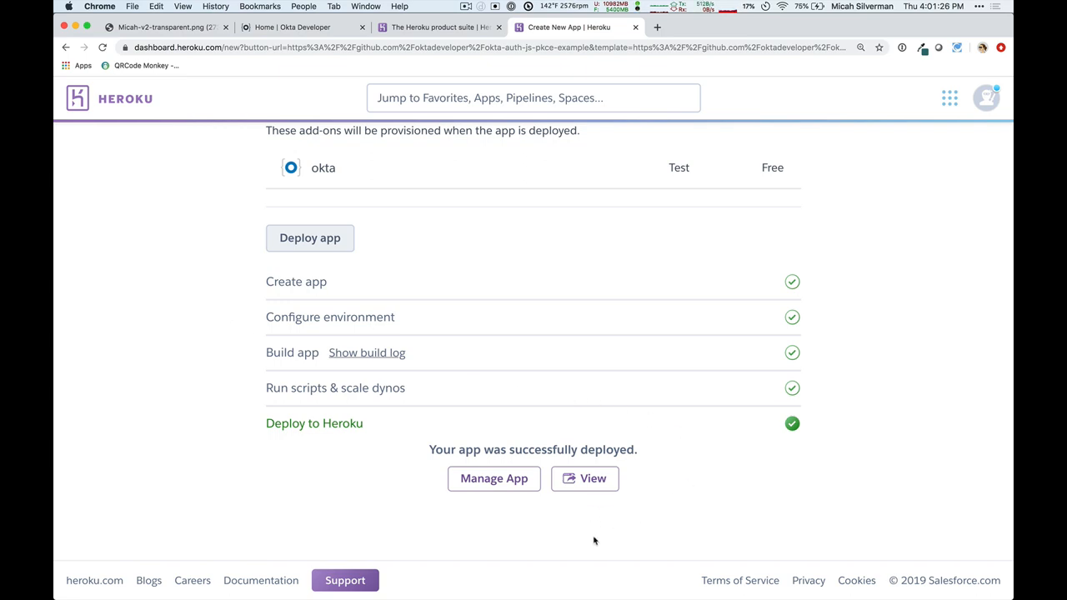
mouse_move(593, 477)
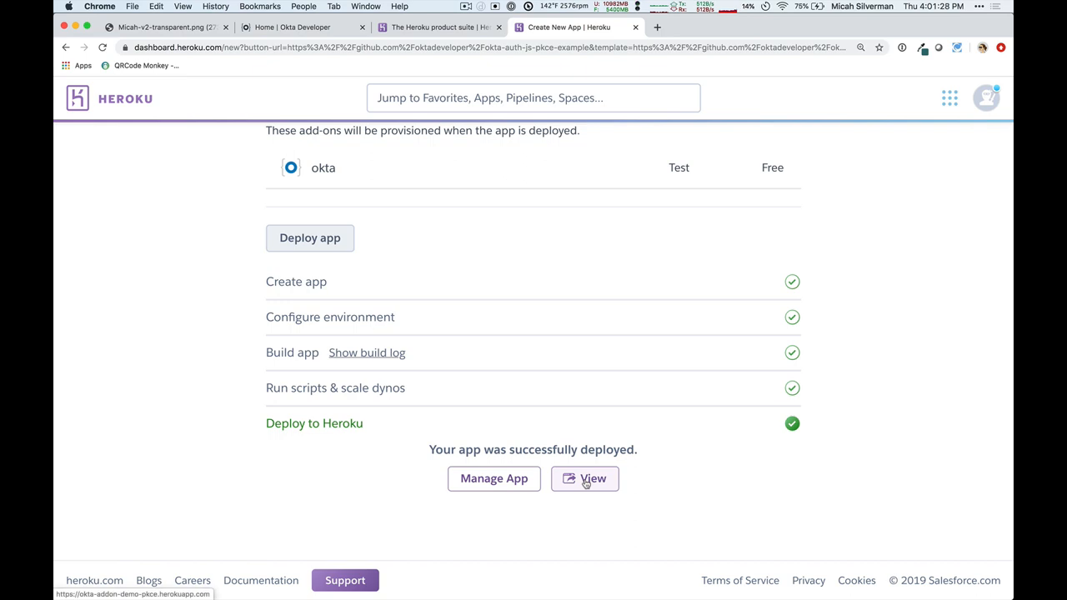
Step: View the deployed app's public Welcome page in a new tab
click(592, 478)
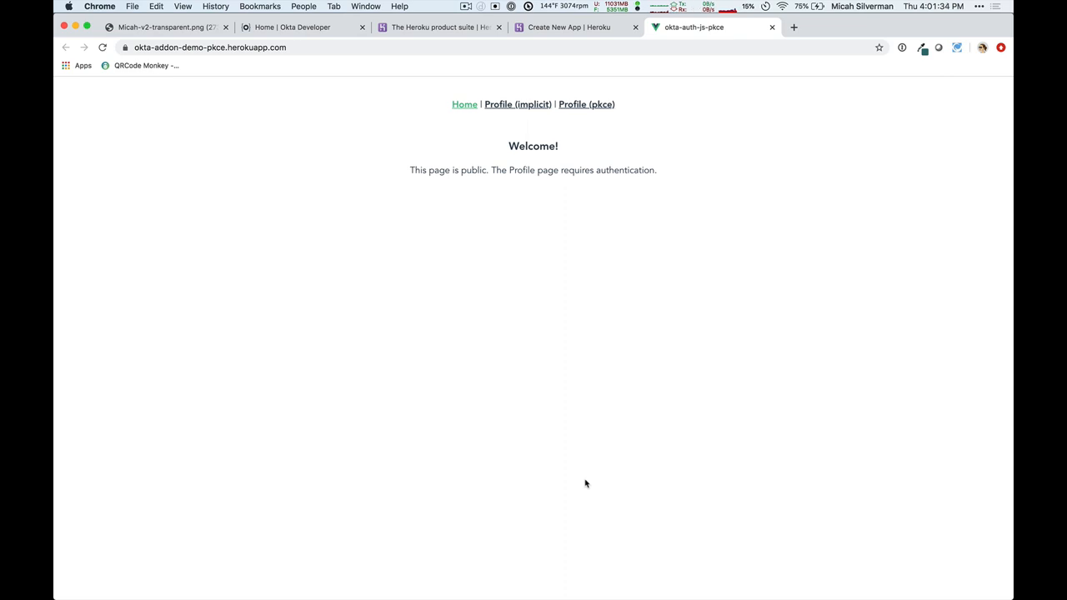
mouse_move(567, 432)
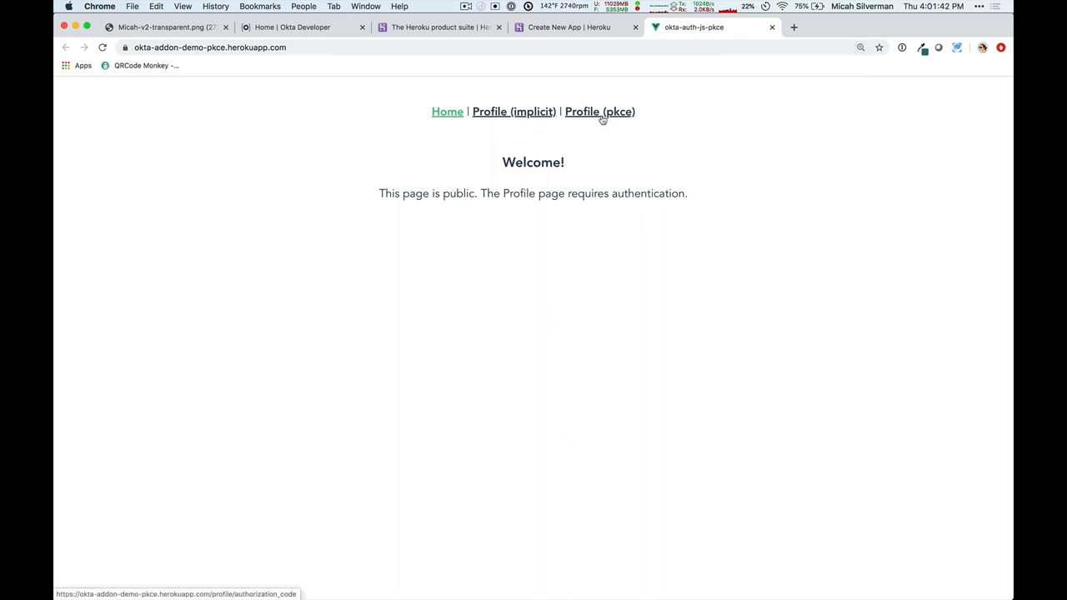
mouse_move(550, 272)
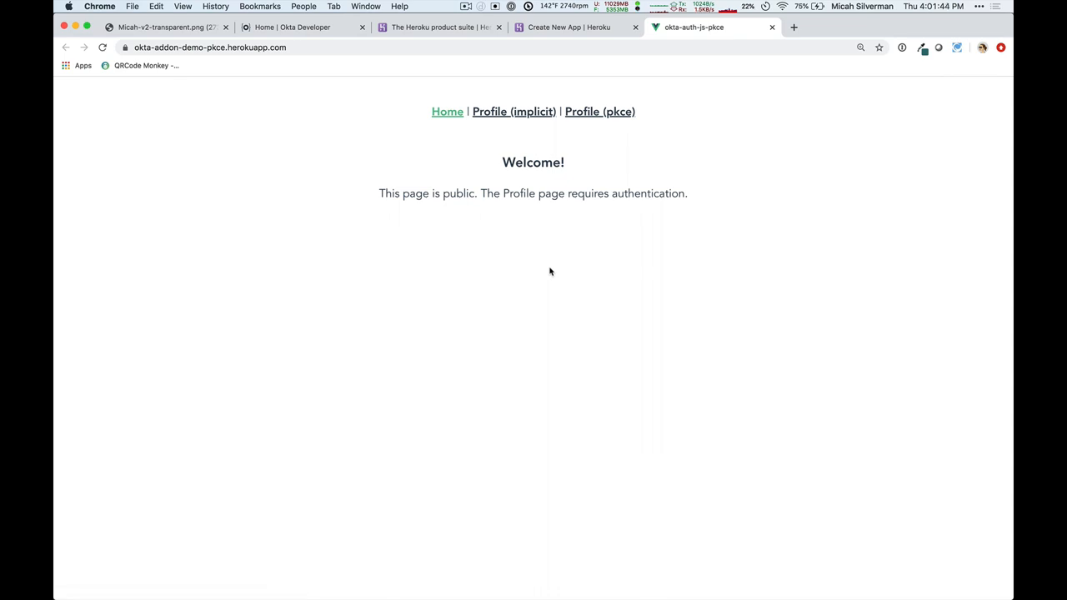
mouse_move(600, 111)
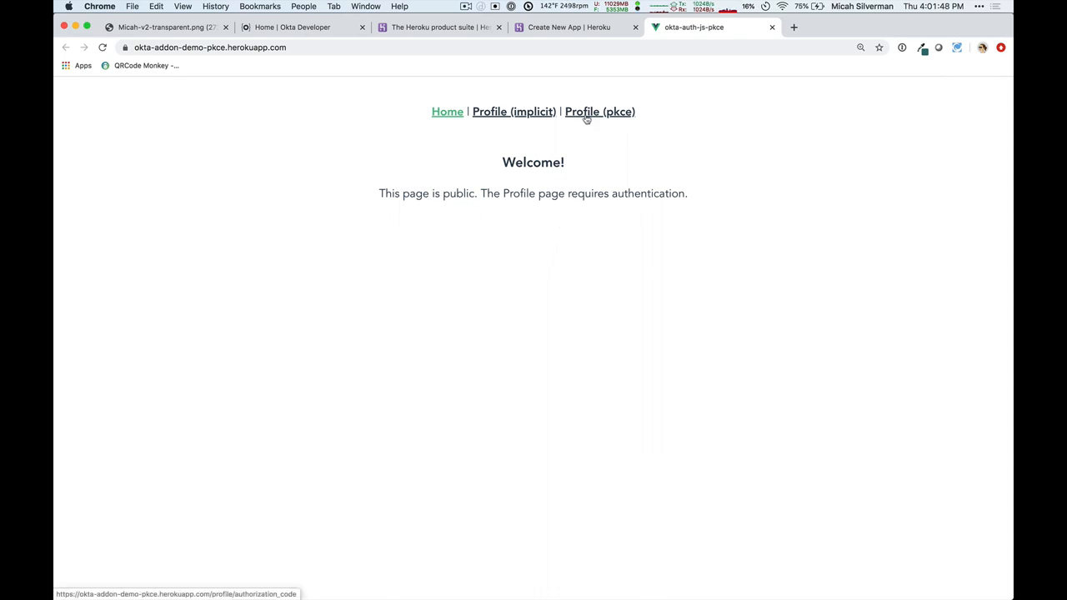
Step: Open Profile (pkce) to reach Okta sign-in, then return to Heroku's deployment tab
click(600, 111)
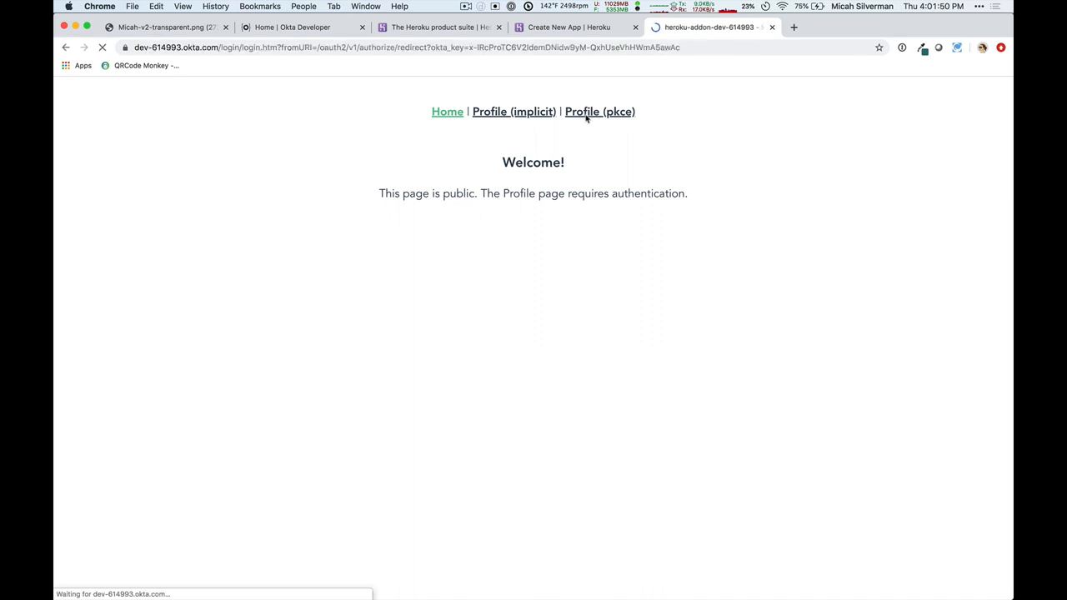
click(599, 111)
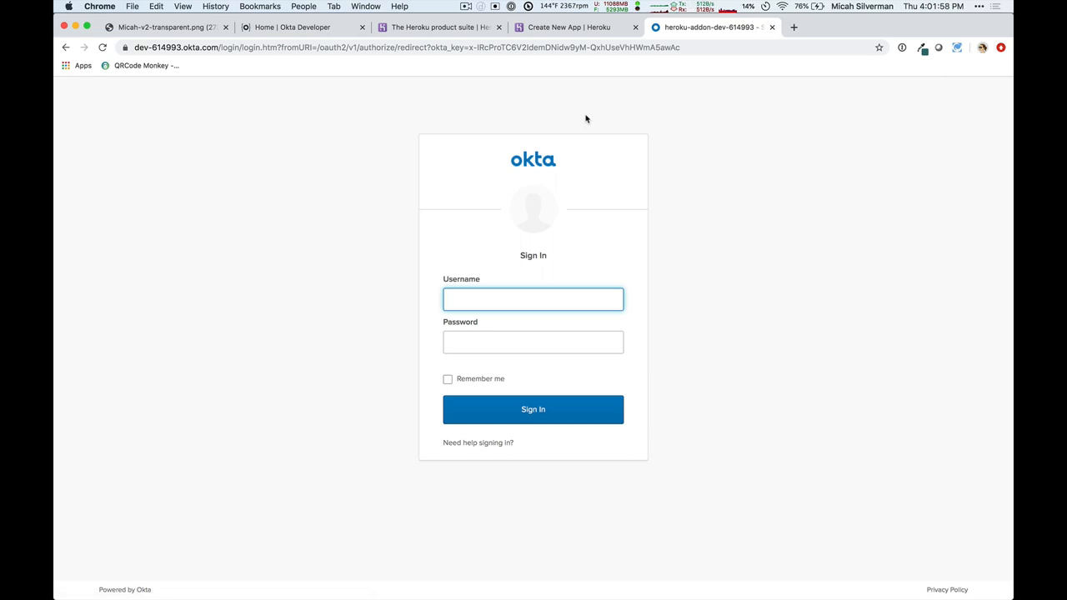
mouse_move(696, 226)
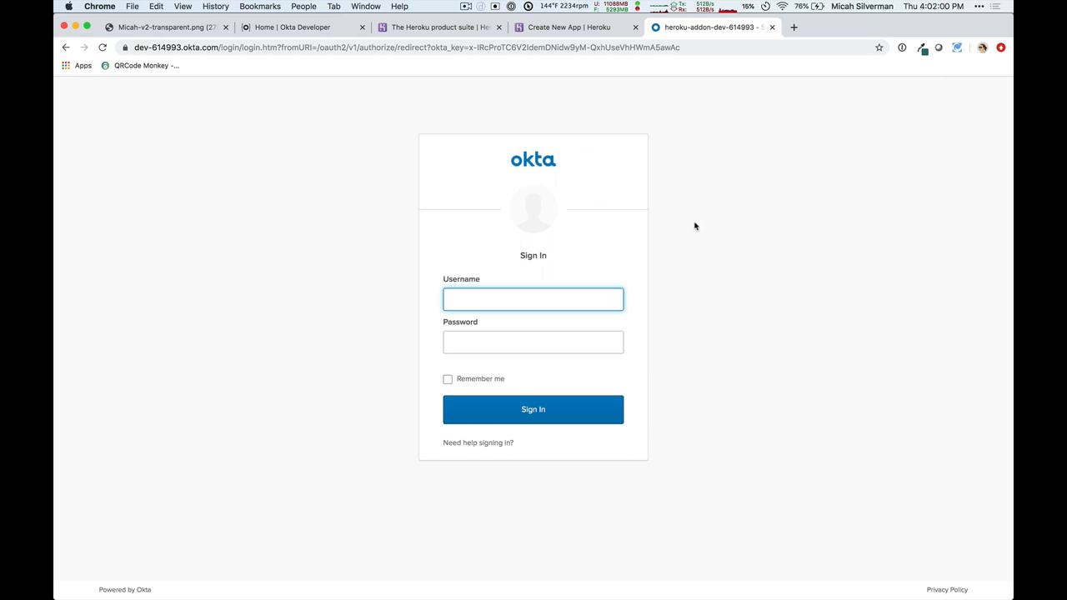
mouse_move(510, 320)
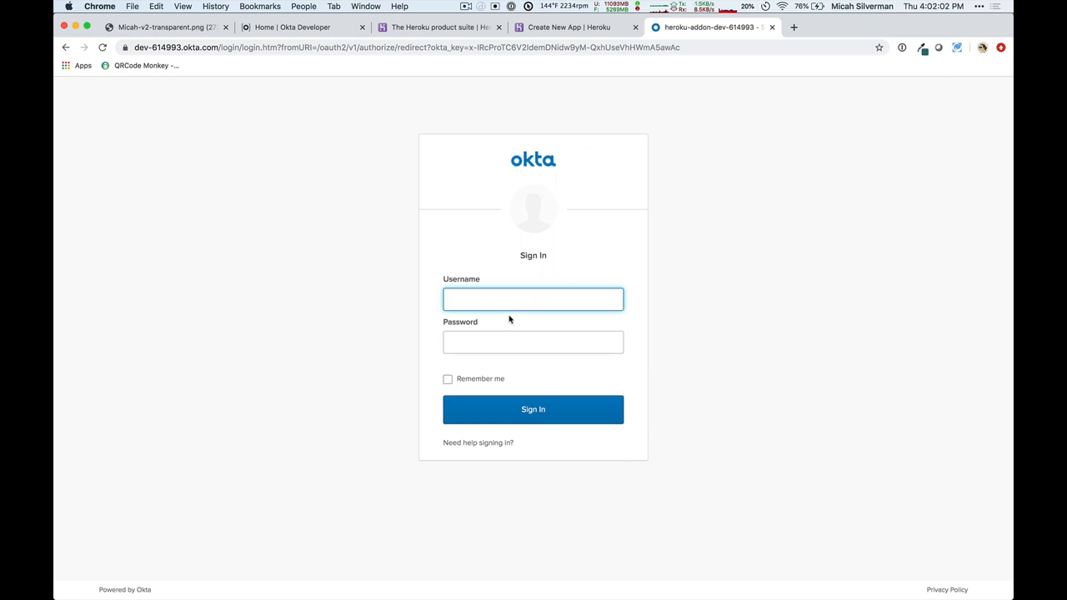
mouse_move(571, 153)
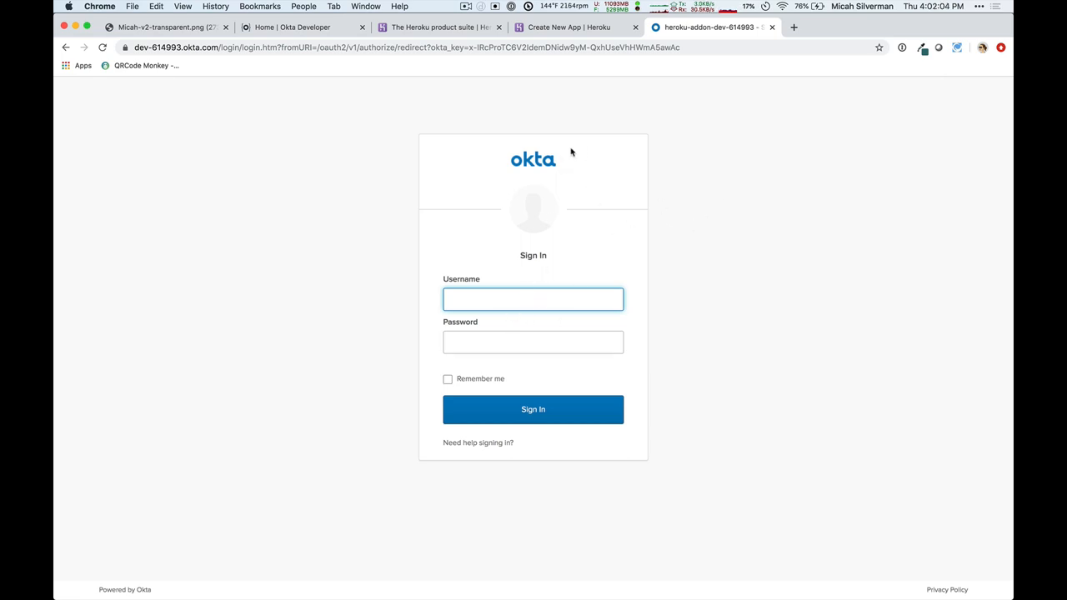
click(569, 27)
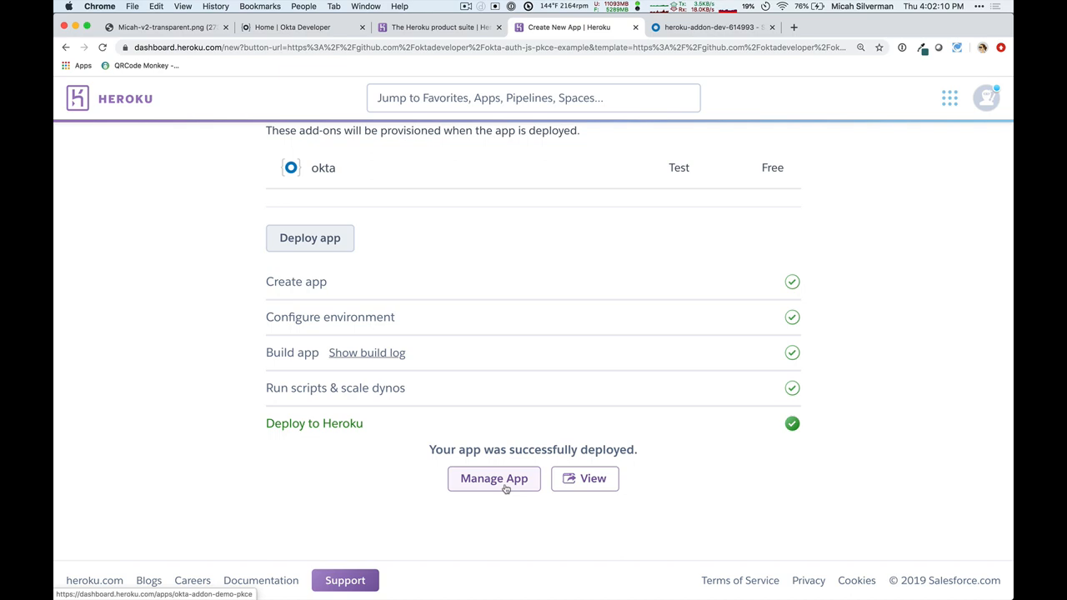
Step: Reveal okta-addon-demo-pkce's config vars under Settings, including Okta org URL and admin credentials
click(493, 477)
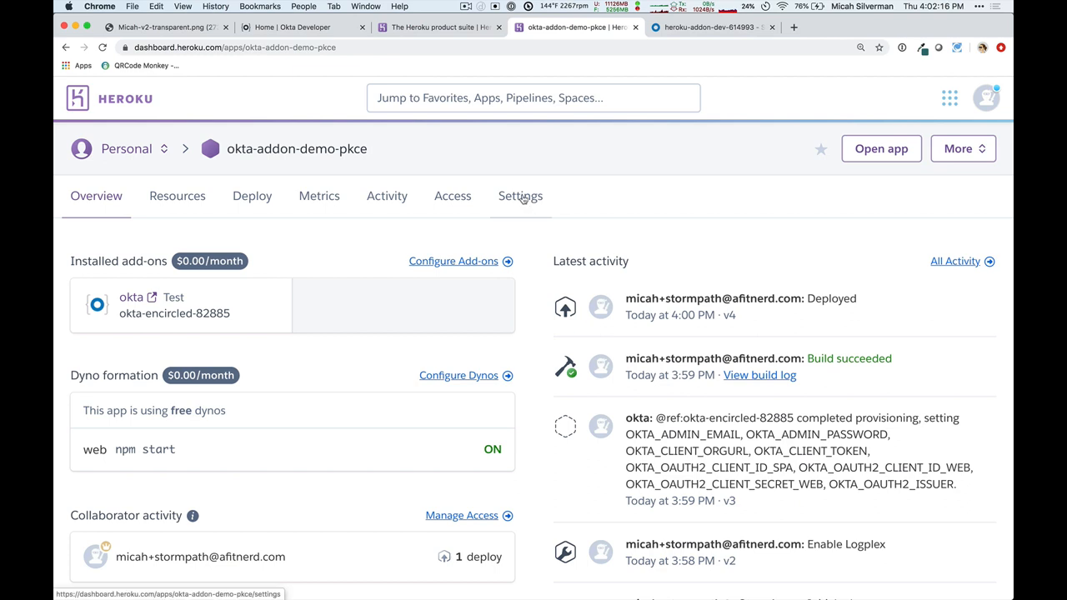
click(521, 195)
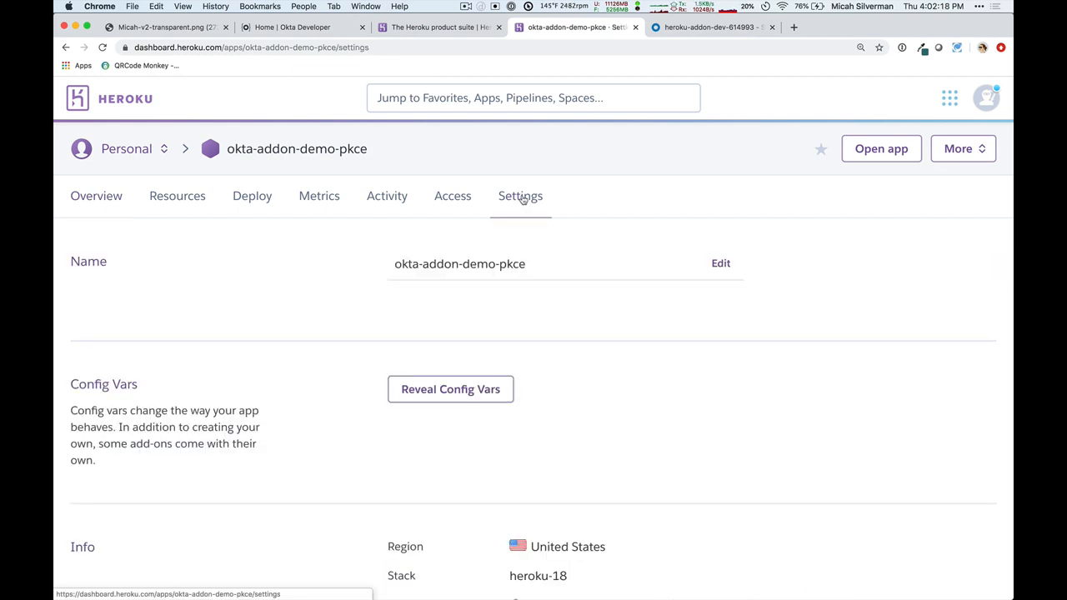
mouse_move(521, 384)
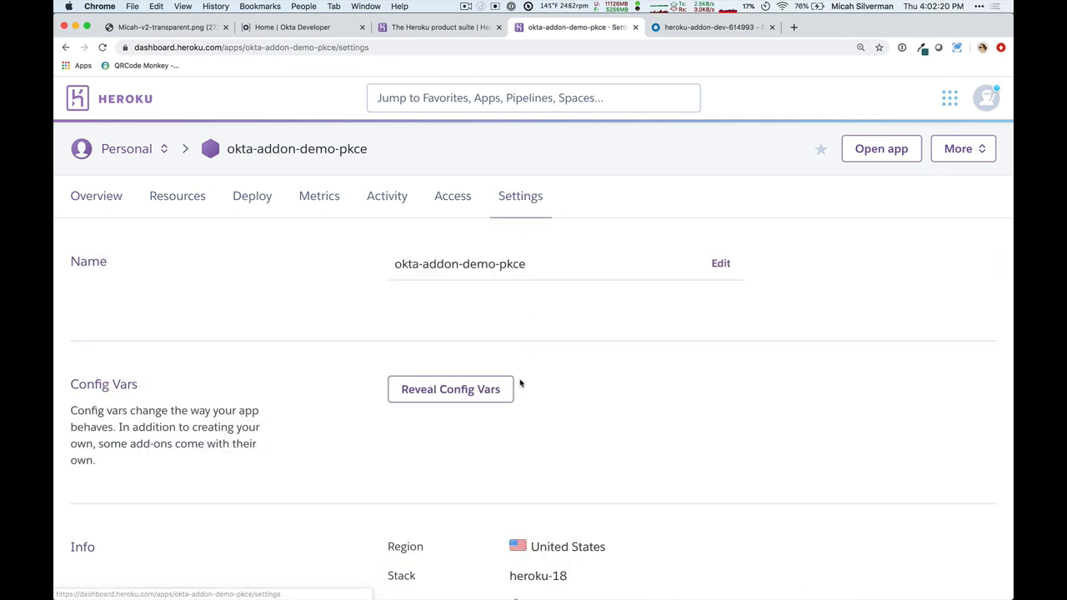
click(450, 389)
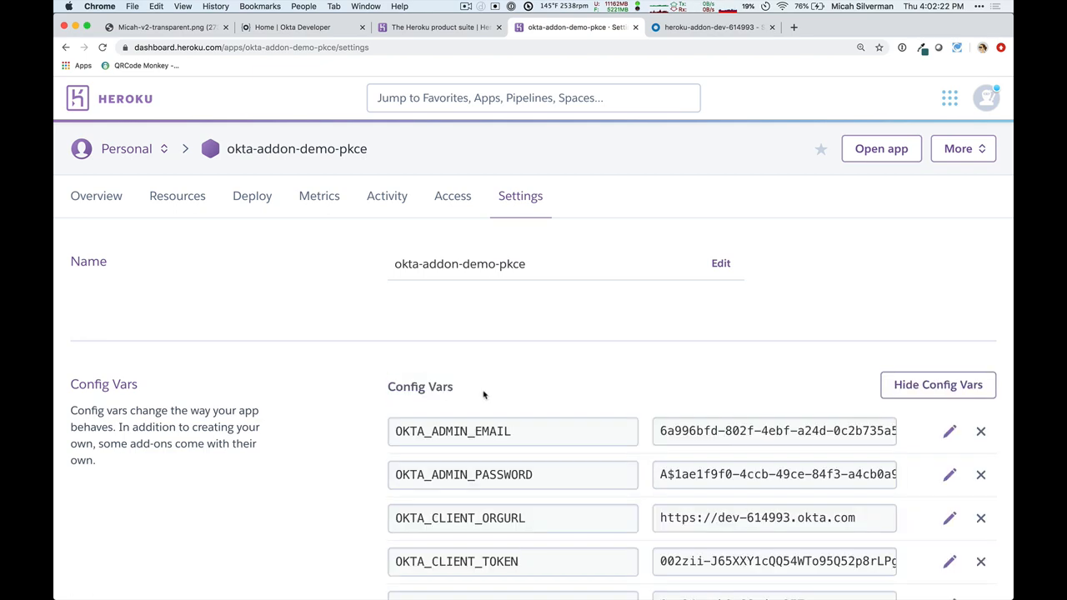
Step: Copy the OKTA_CLIENT_ORGURL and OKTA_ADMIN_EMAIL config var values
scroll(down, 3)
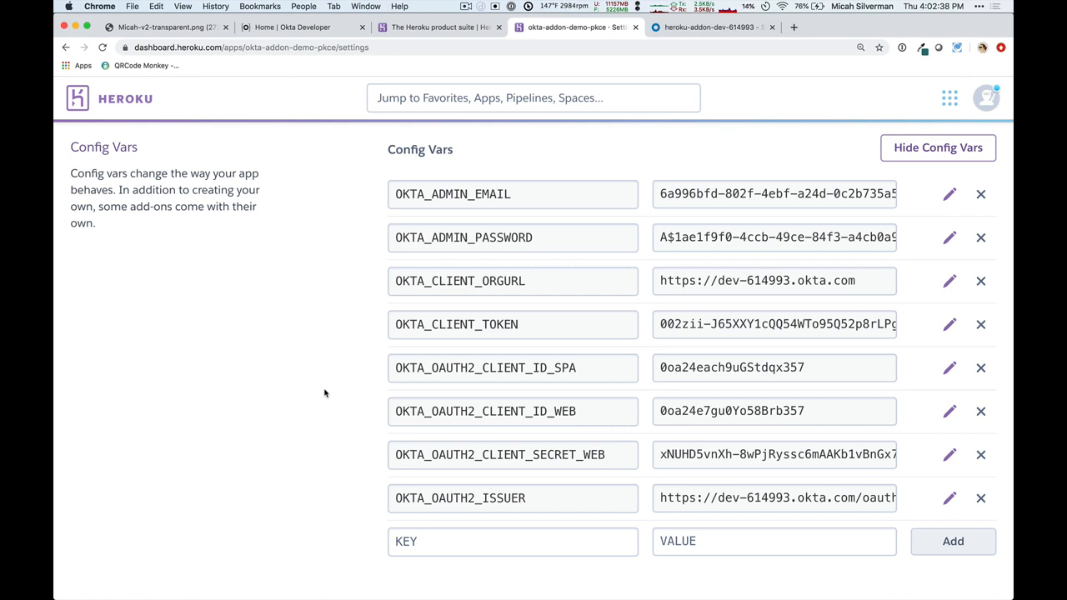
mouse_move(653, 254)
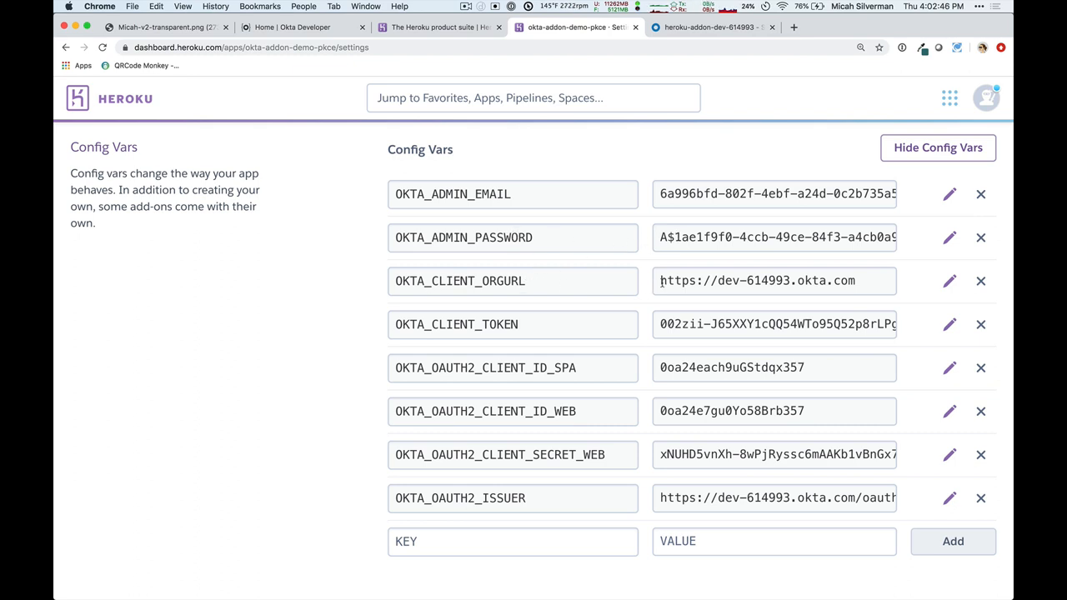
triple_click(757, 280)
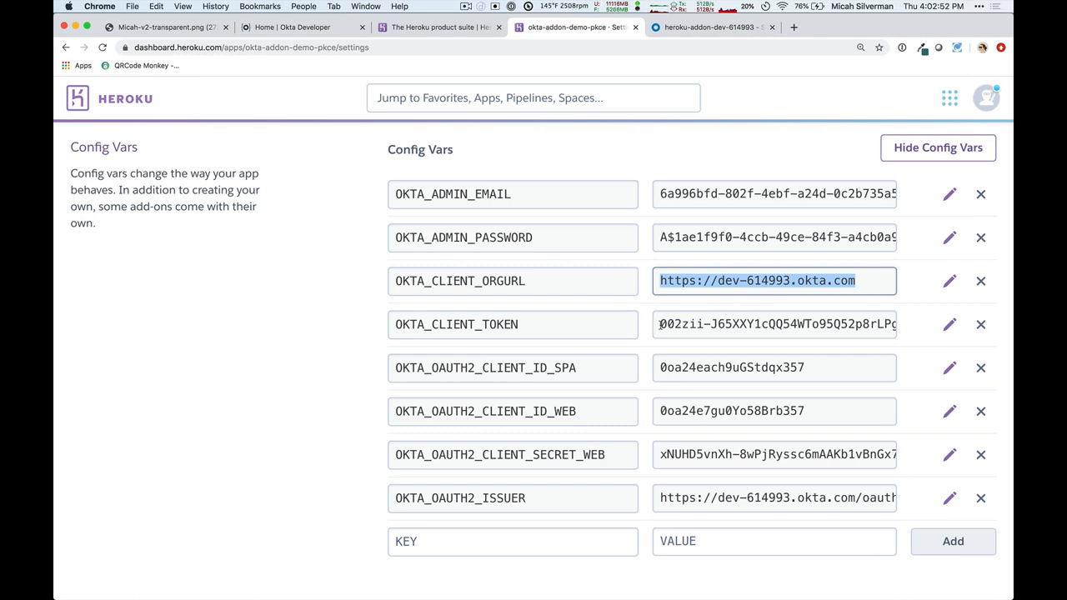
click(775, 325)
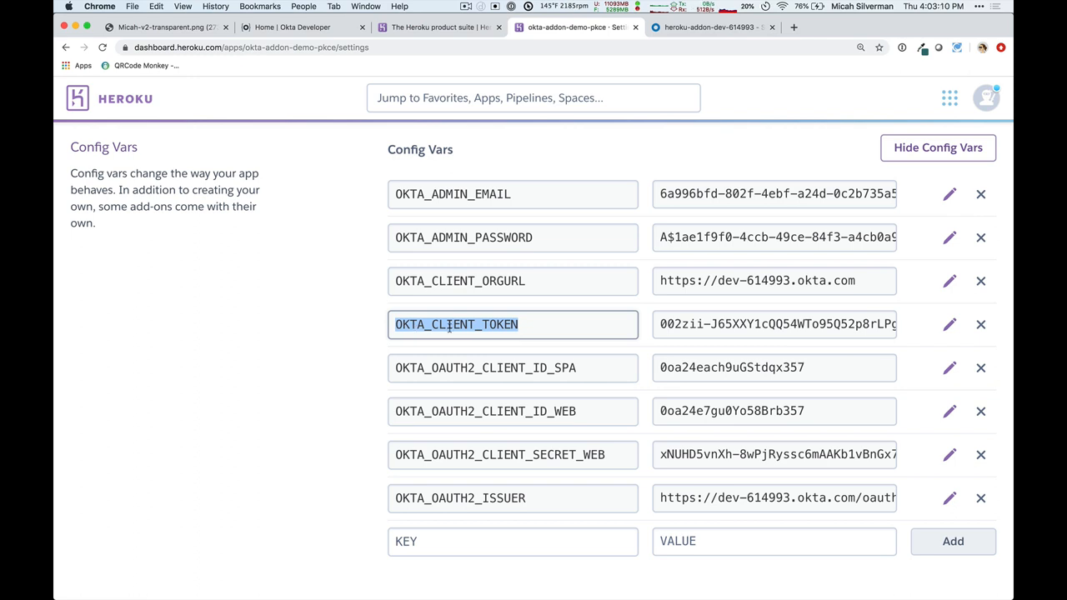
mouse_move(497, 355)
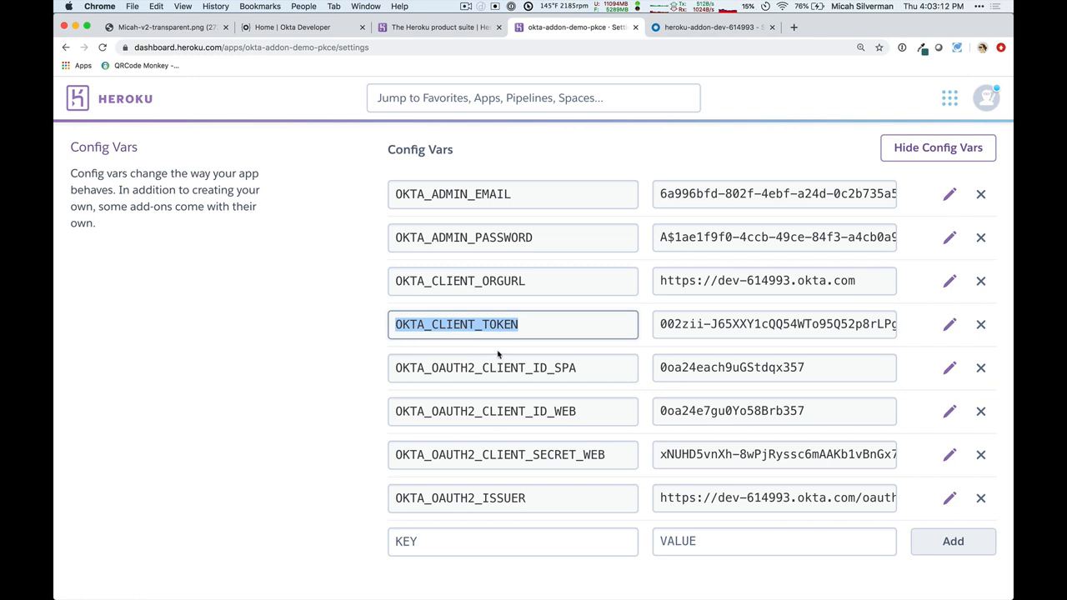
mouse_move(517, 370)
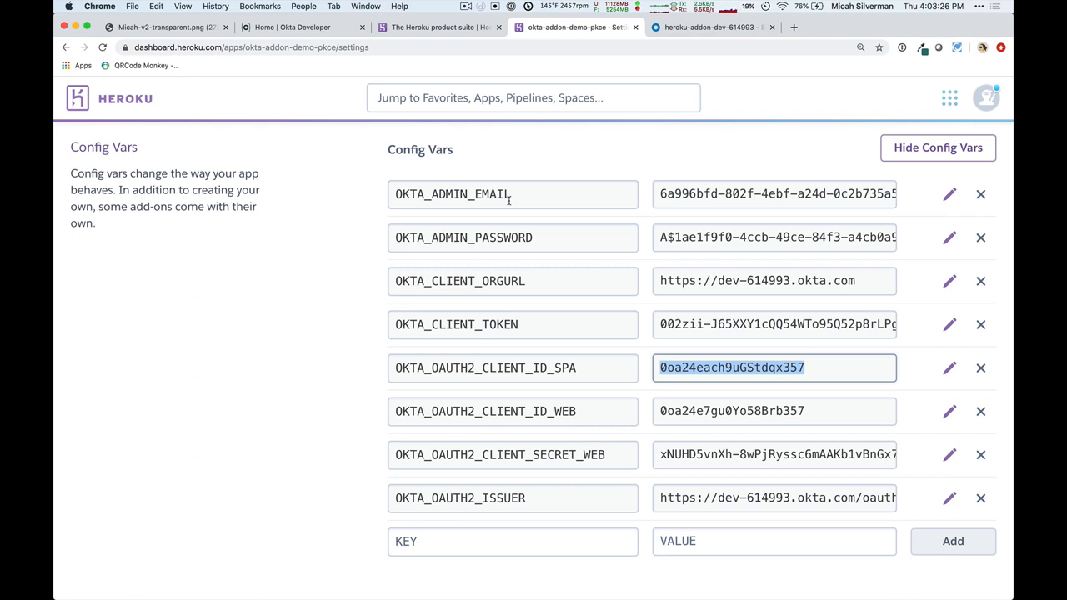
triple_click(775, 193)
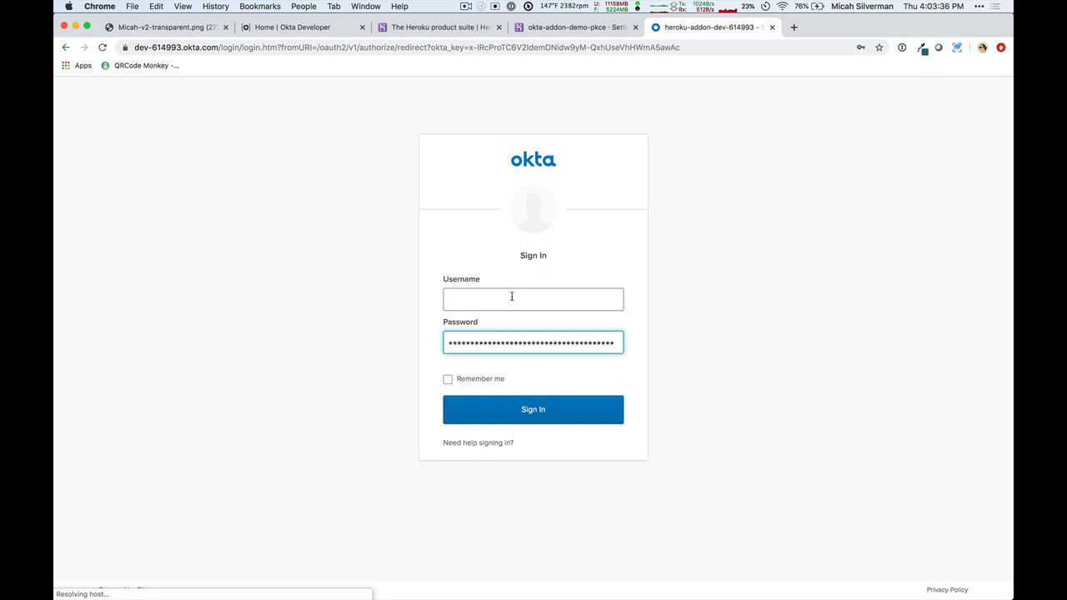
Step: Sign in to the heroku-addon-dev Okta org with the add-on admin email and password
click(532, 410)
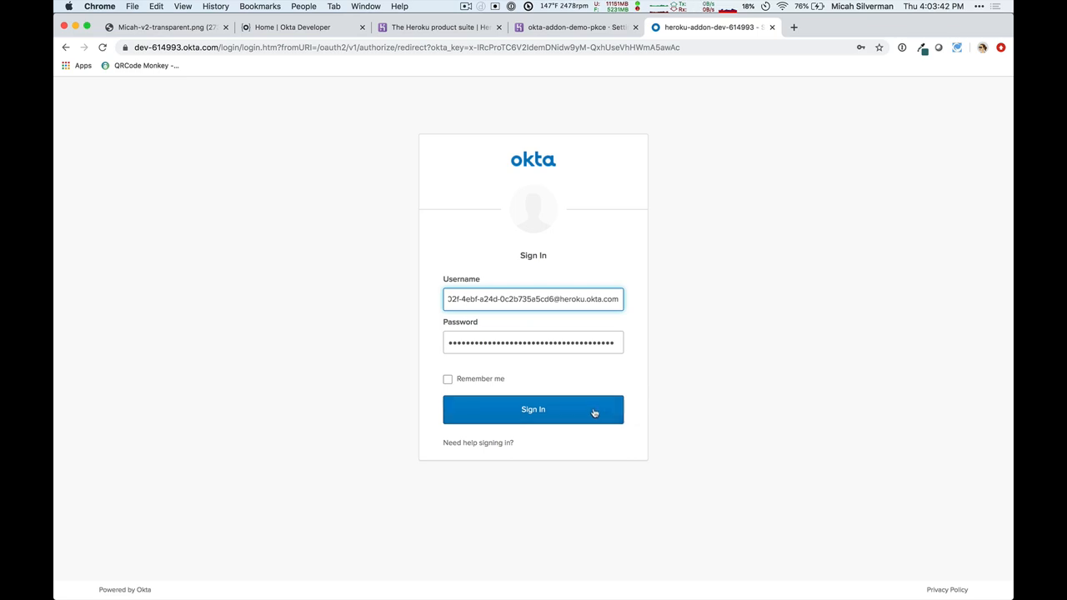
click(533, 410)
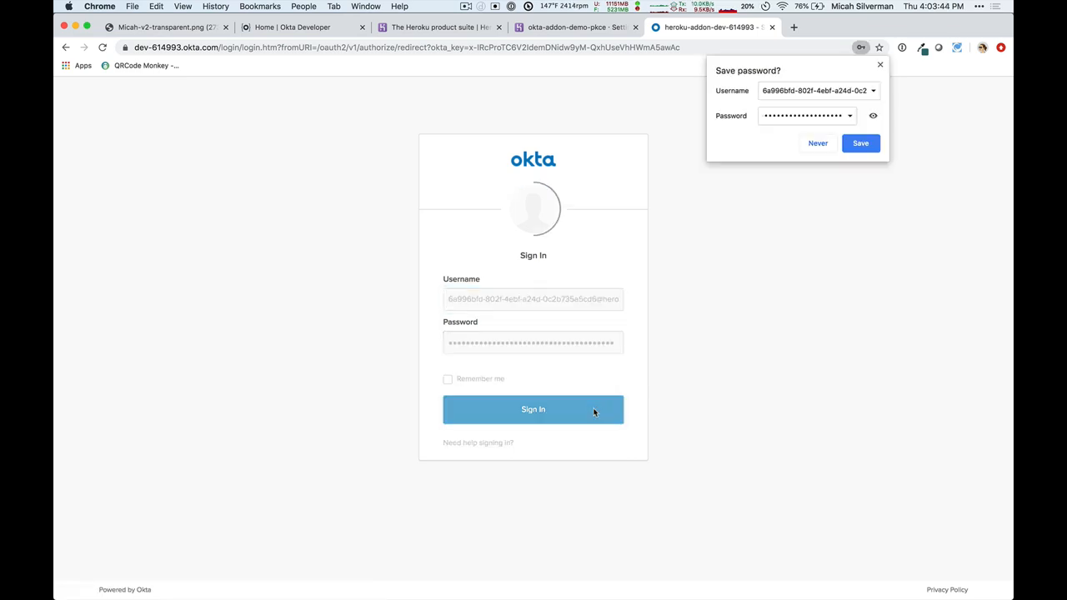
click(532, 409)
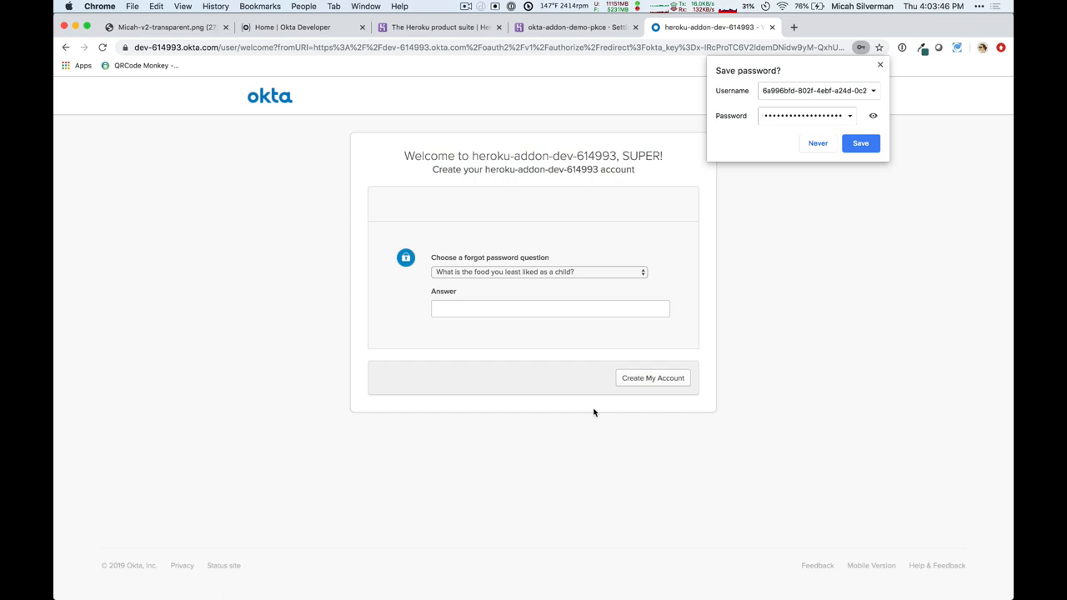
Step: Dismiss the save-password prompt, enter 'toast' as the answer, and create the Okta account
click(818, 142)
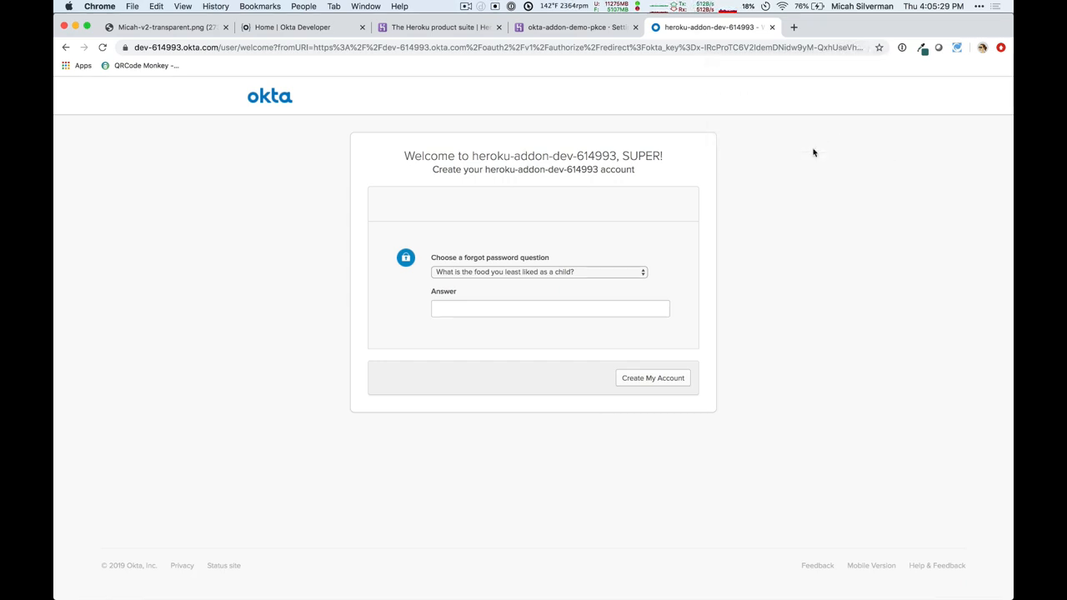
click(549, 308)
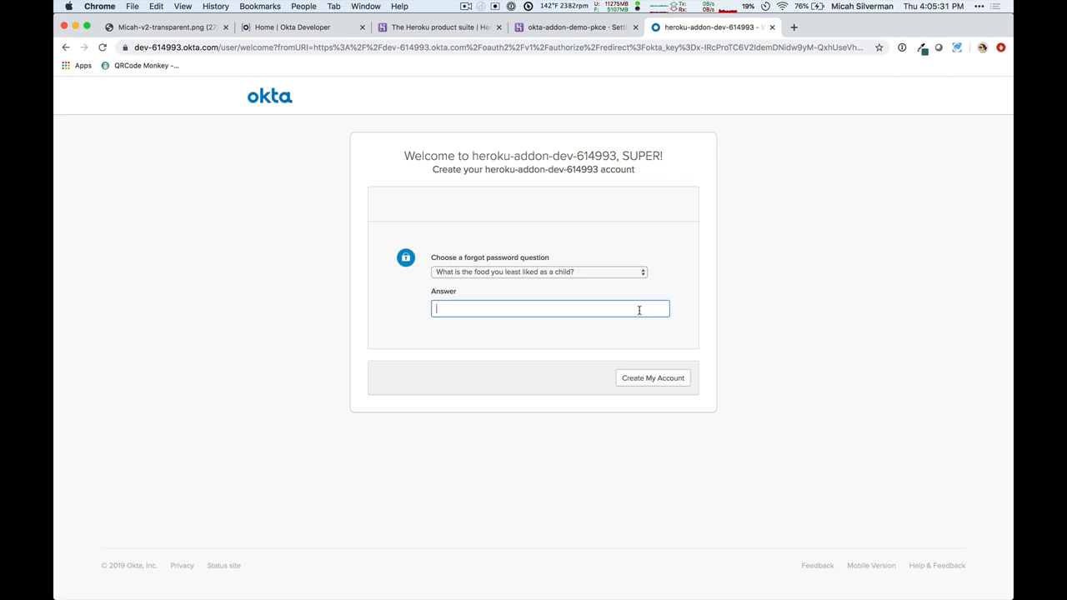
text(t)
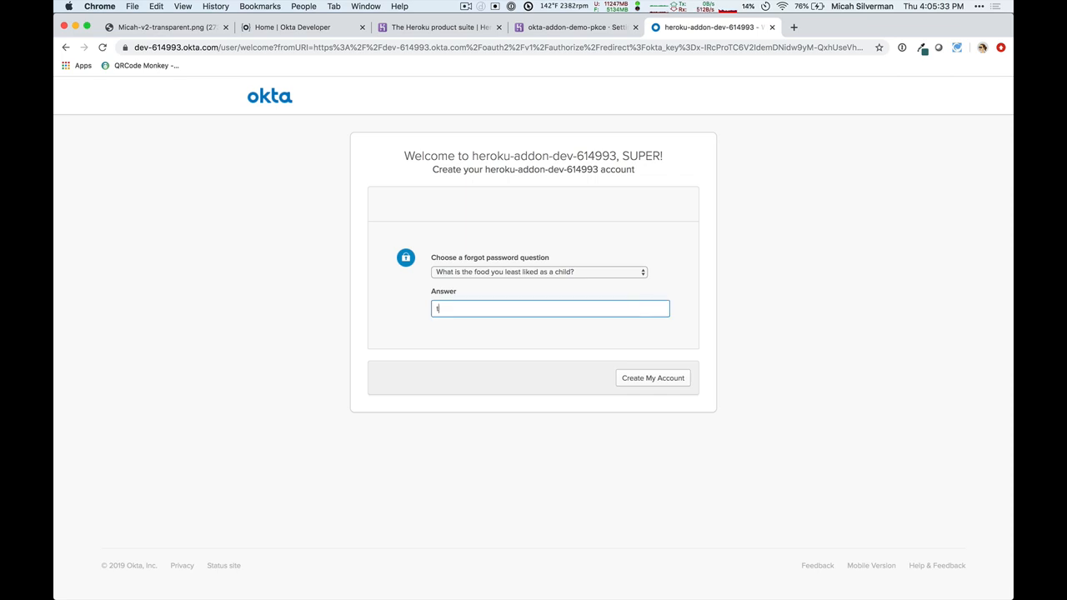
text(oast)
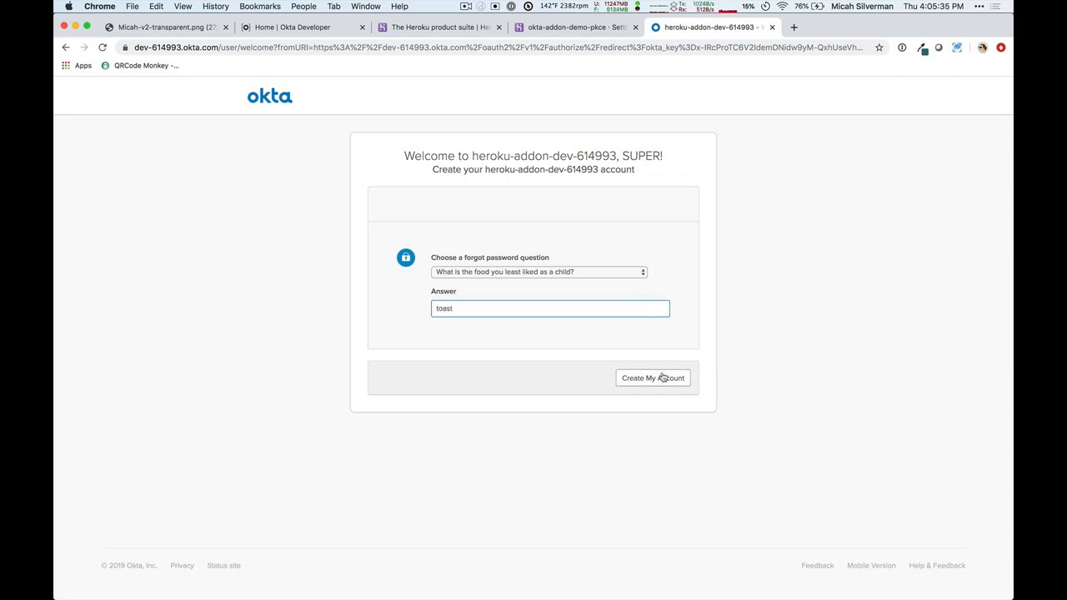
click(653, 378)
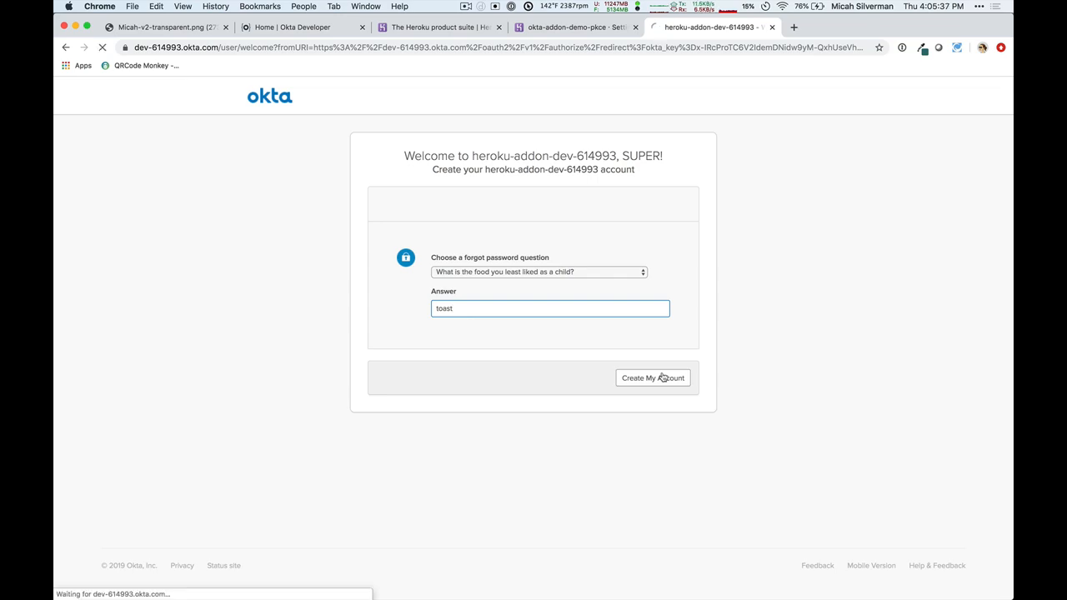
click(653, 377)
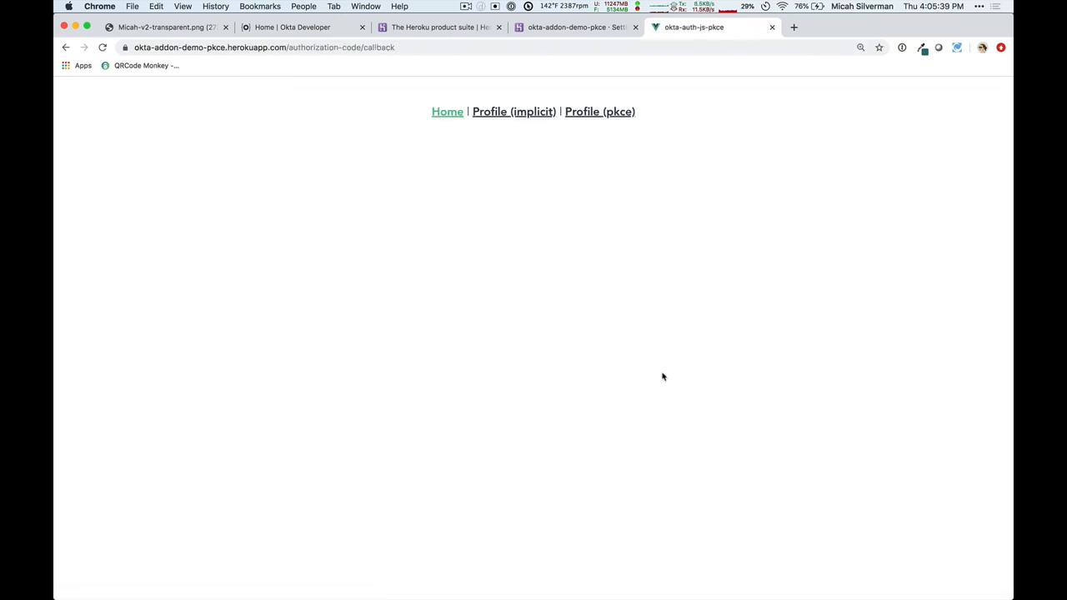
Step: Open Profile (pkce) and scroll through its ID token, access token and profile details
click(599, 111)
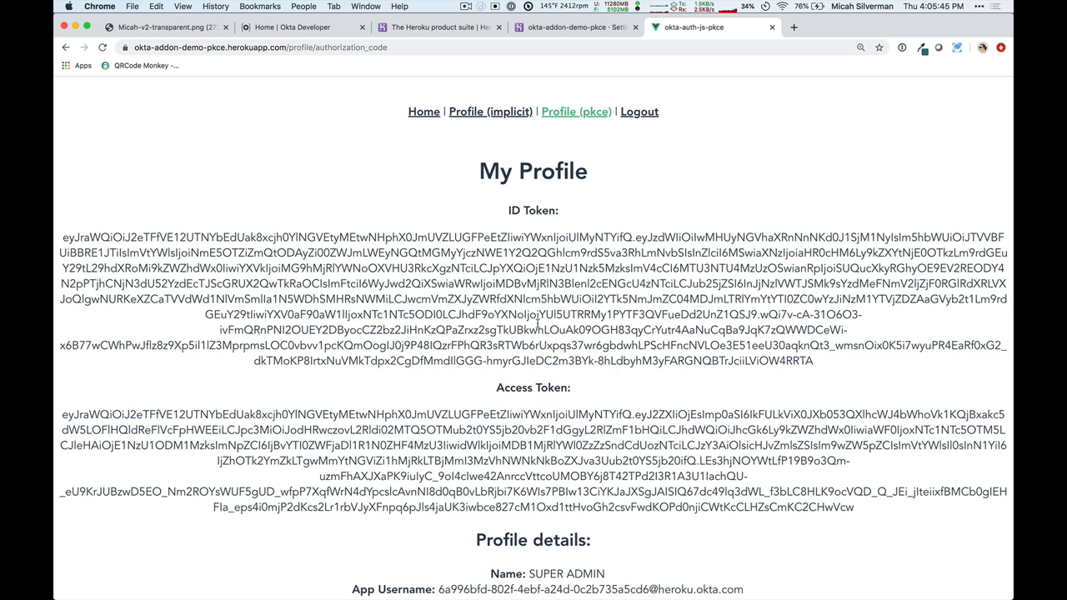
scroll(down, 3)
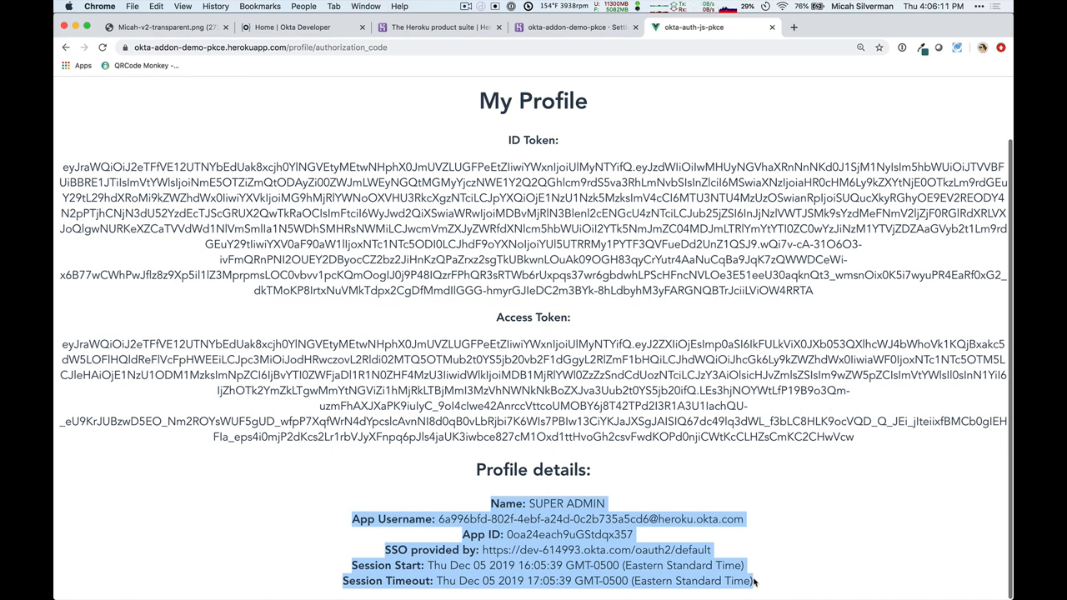
scroll(up, 3)
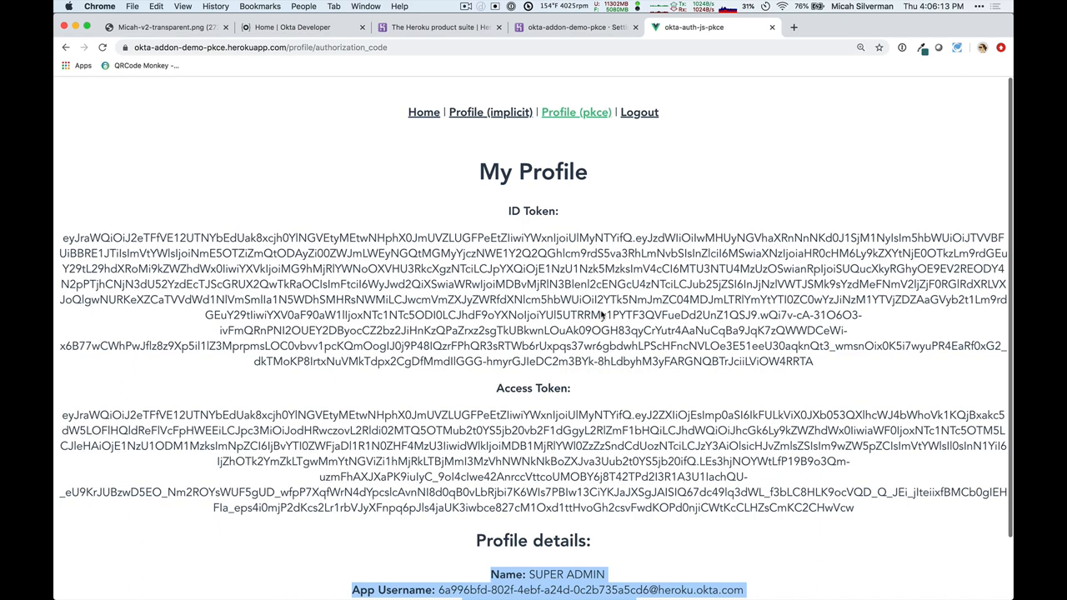
click(575, 26)
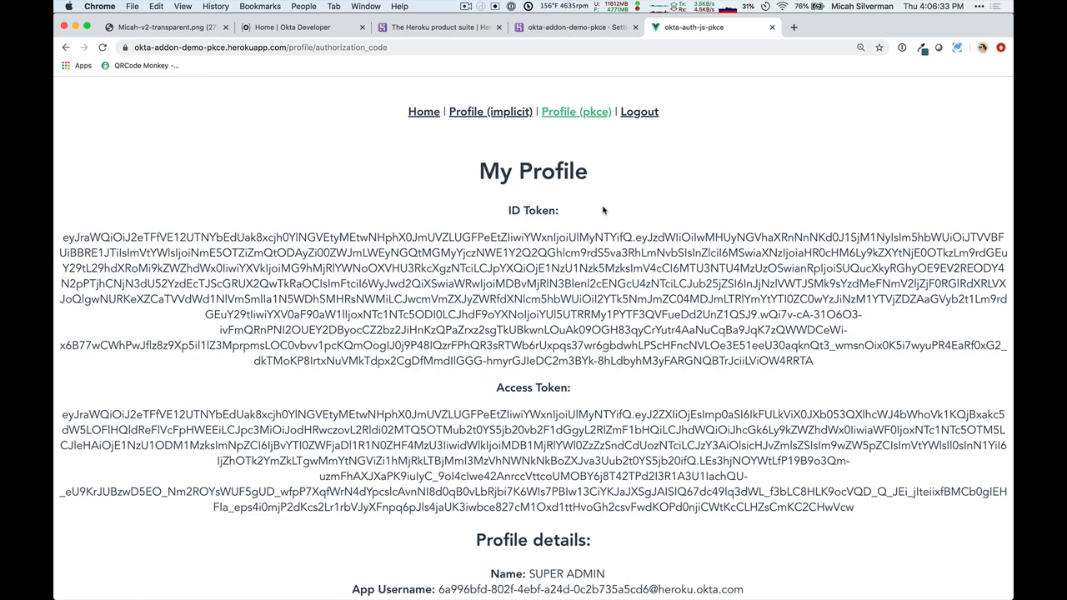
mouse_move(639, 110)
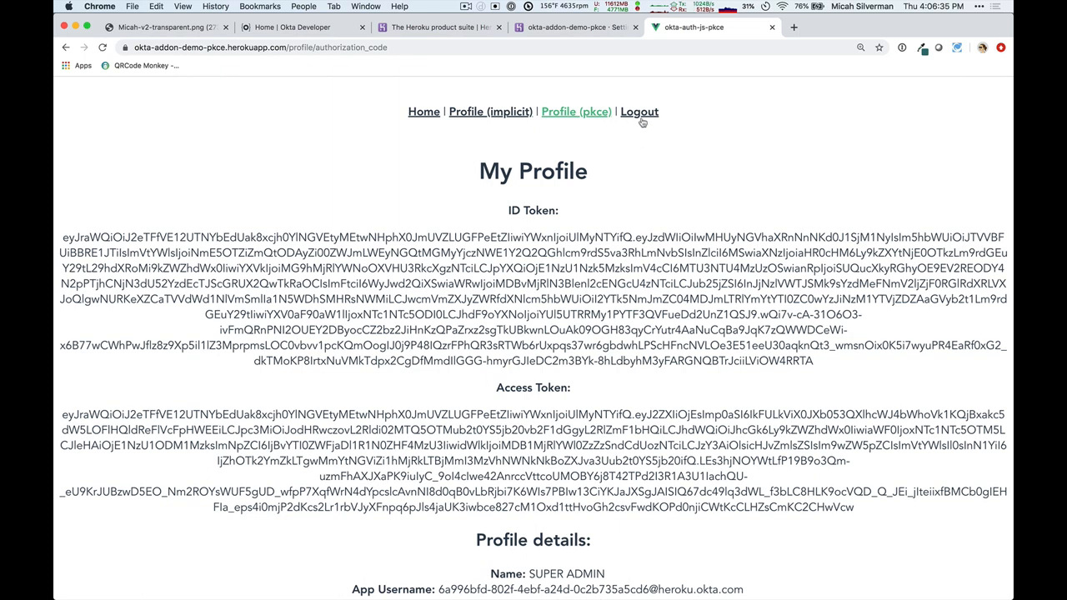
mouse_move(639, 112)
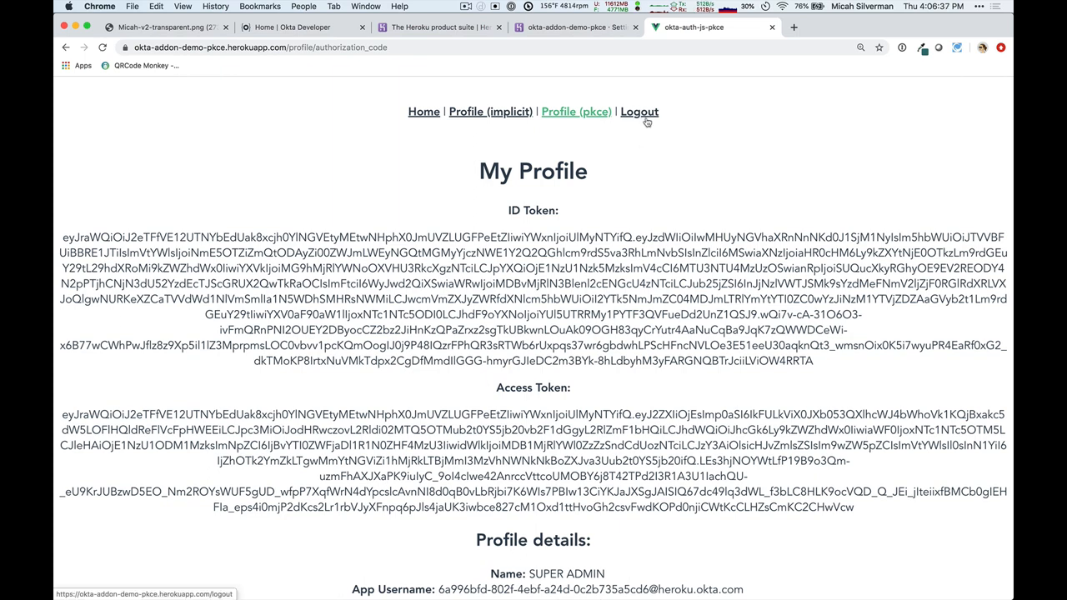
Step: Log out of the okta-auth-js-pkce demo app
click(639, 111)
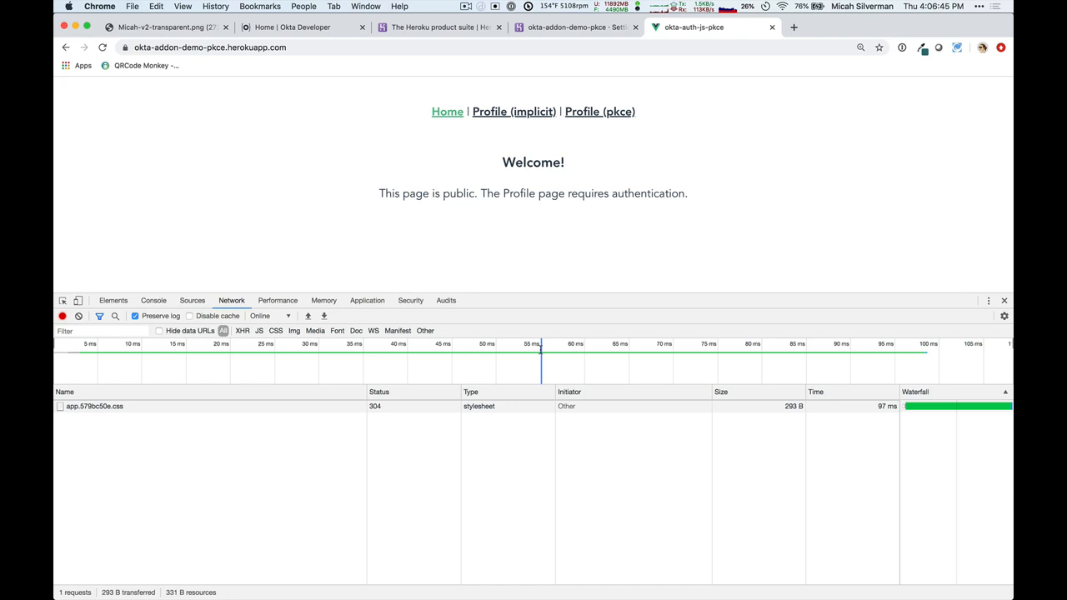
Step: View the unsupported-response-type OAuthError in the browser console, then return to Heroku settings
click(153, 300)
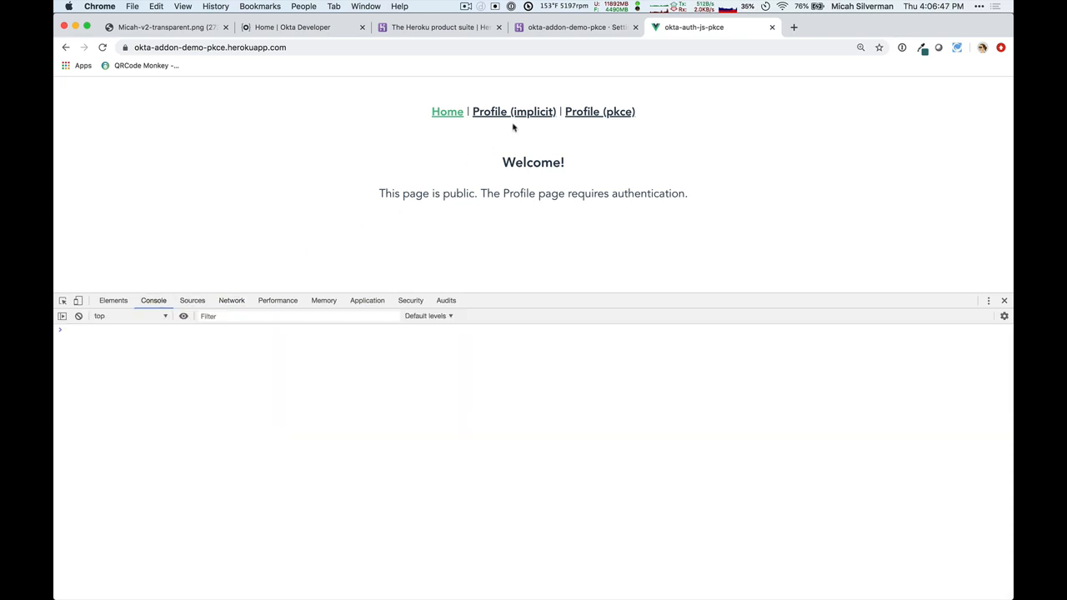
mouse_move(514, 111)
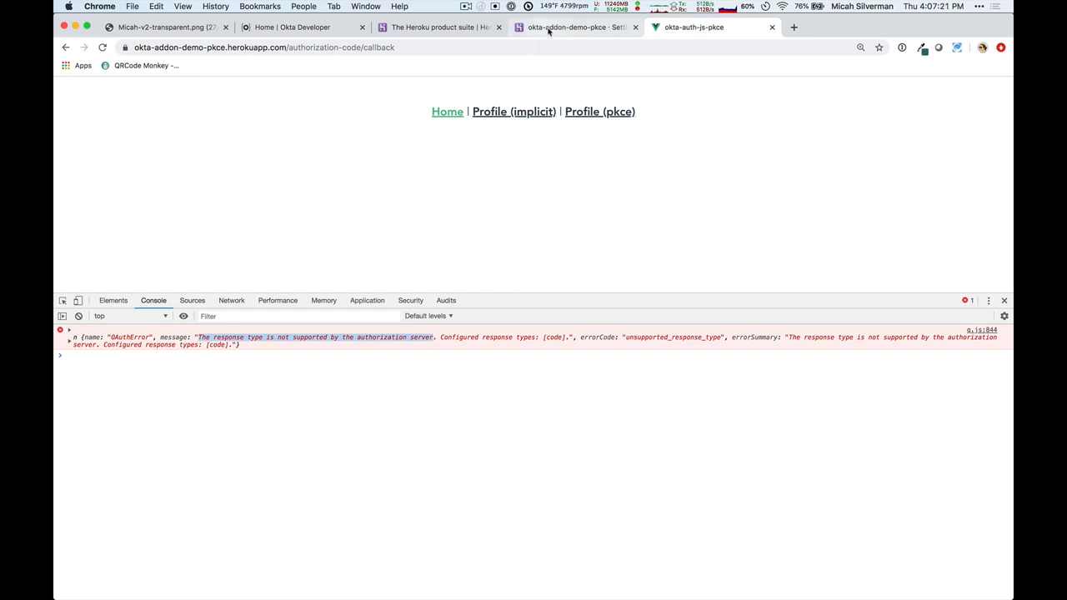
click(576, 26)
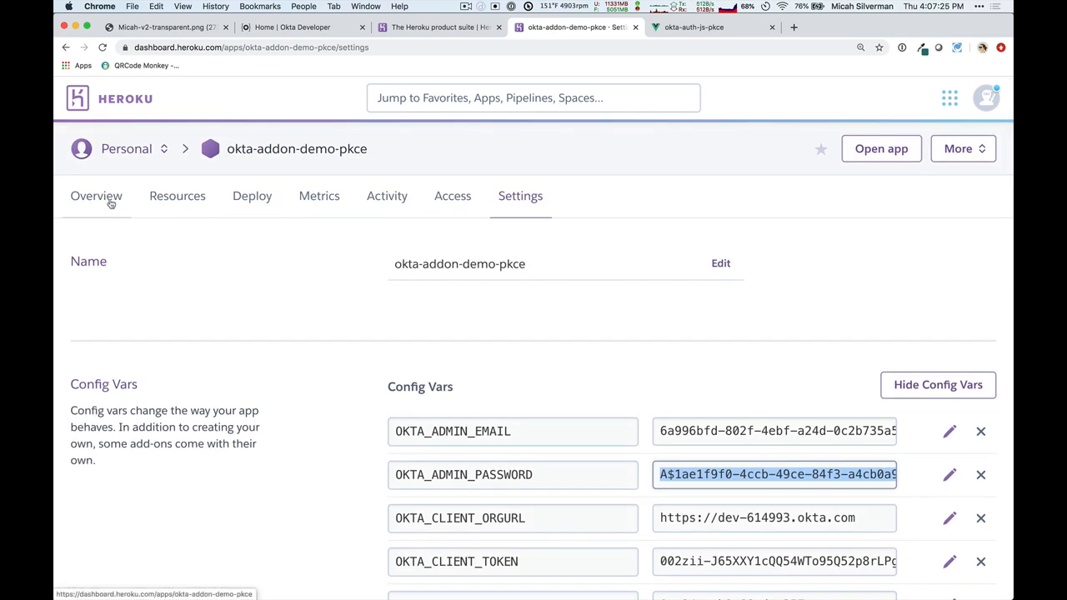
Step: Open the okta add-on dashboard from okta-addon-demo-pkce's installed add-ons
click(96, 195)
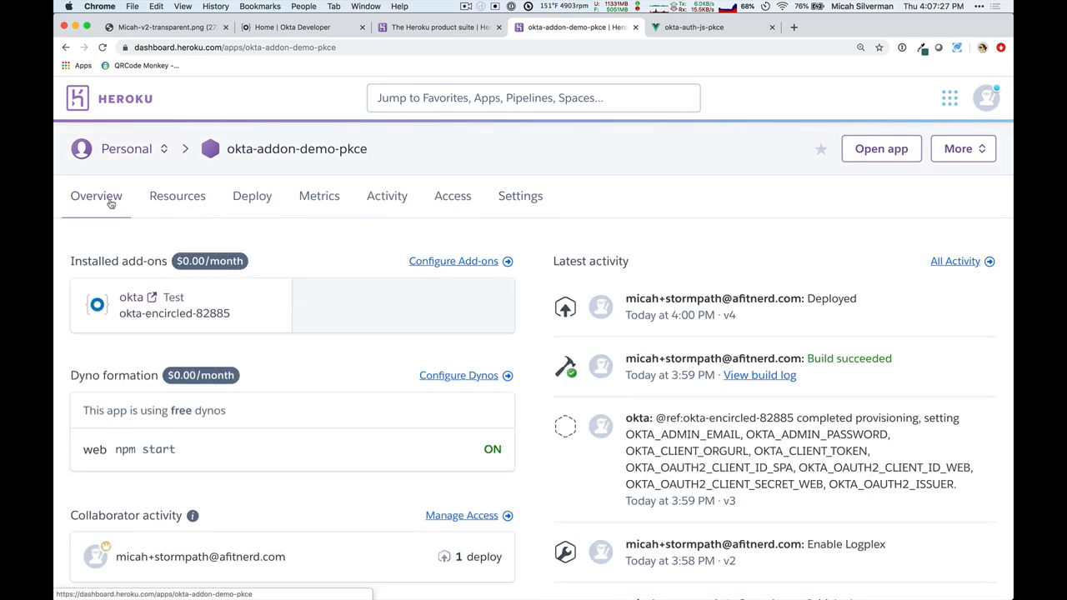
mouse_move(131, 298)
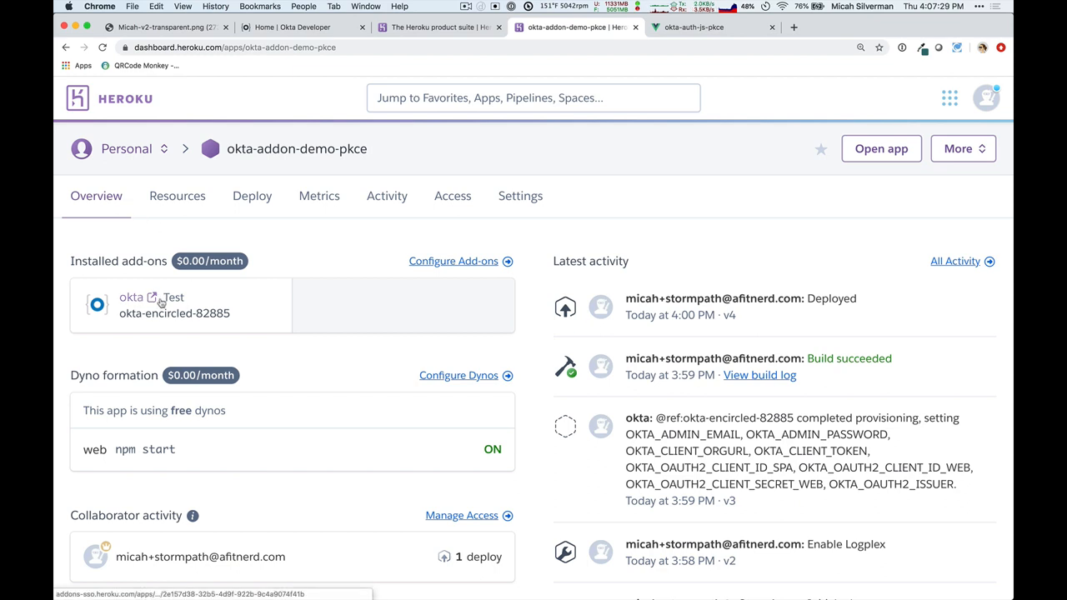
mouse_move(140, 304)
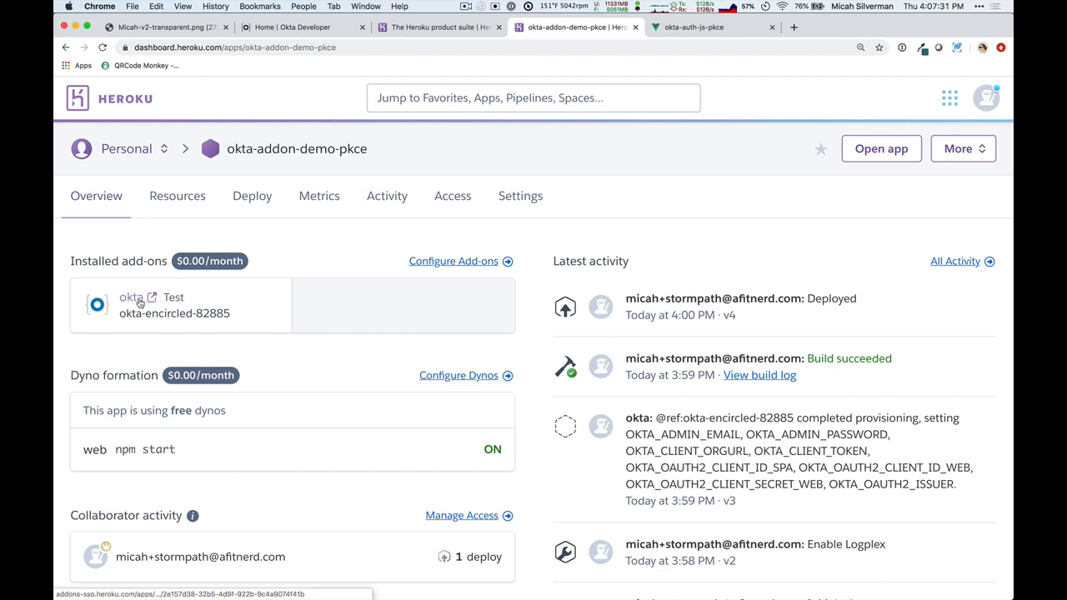
click(131, 297)
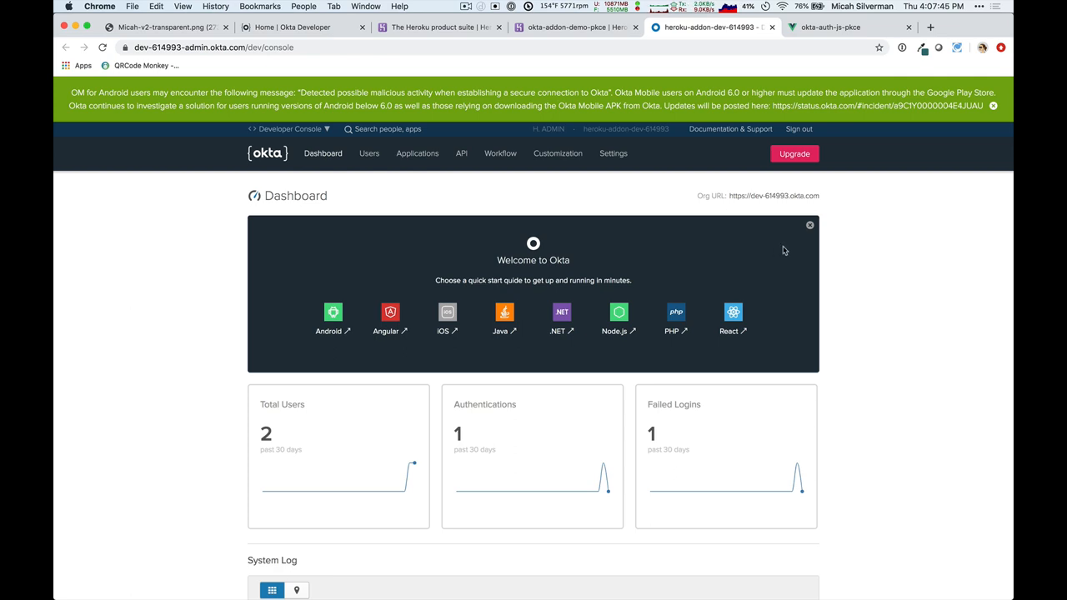
Step: Go from the Okta dashboard to the Heroku Created OIDC App - browser application
scroll(down, 3)
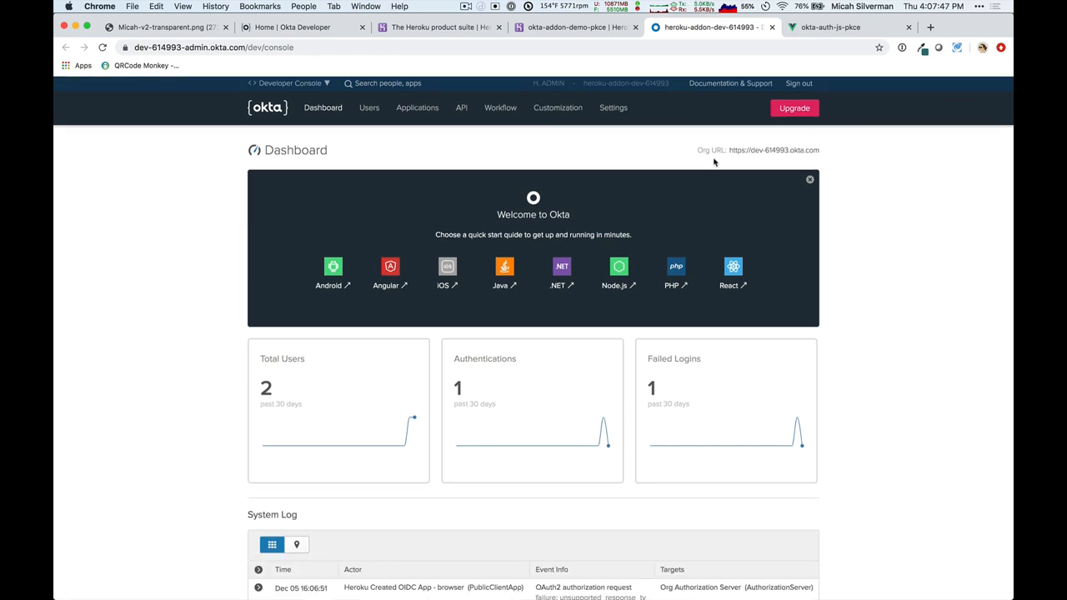
click(417, 108)
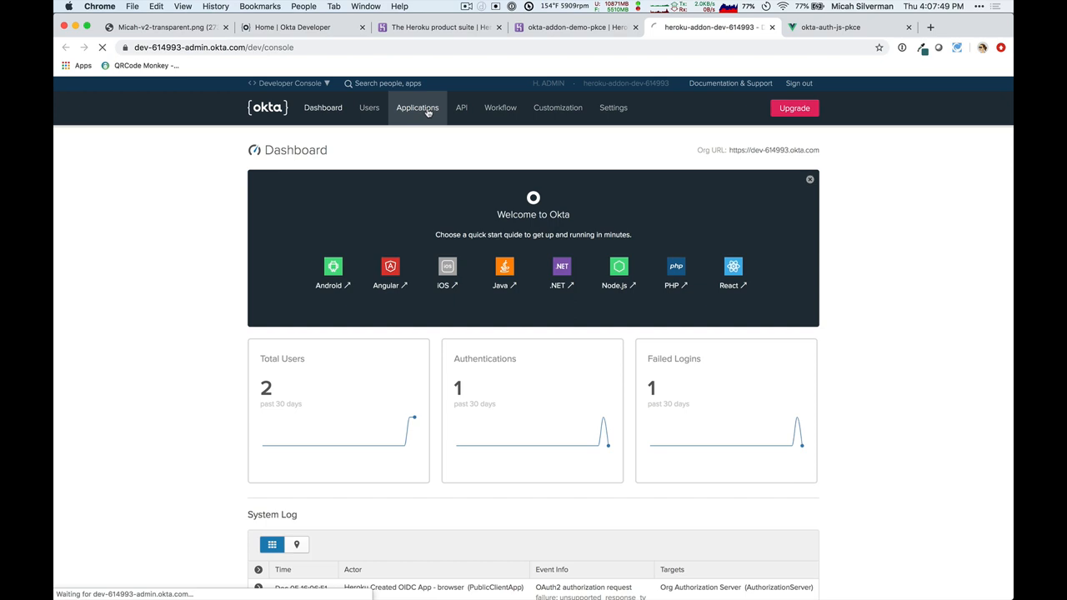
click(417, 106)
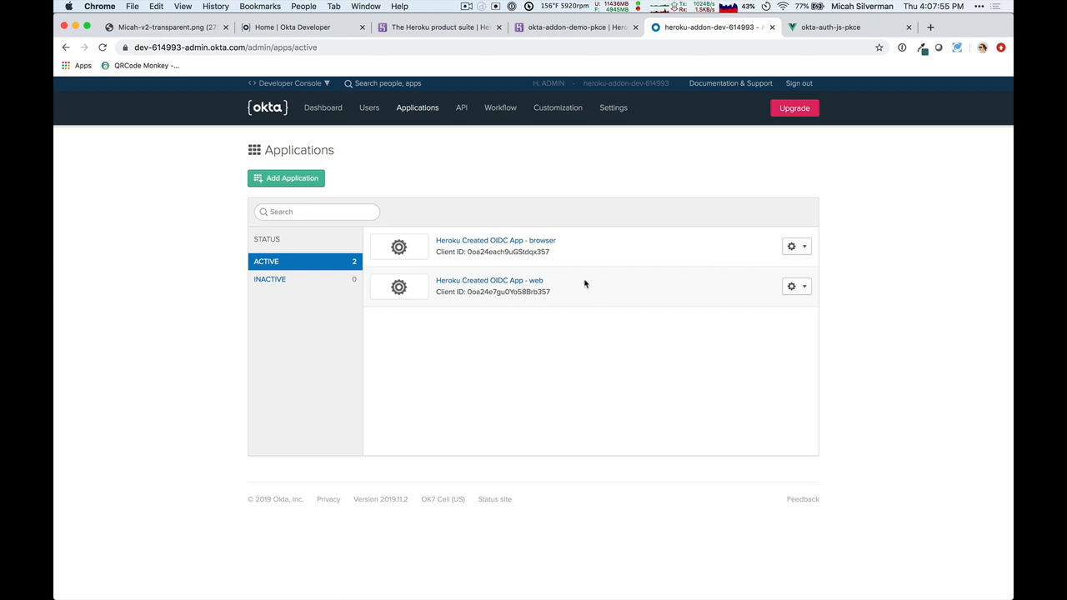
mouse_move(578, 256)
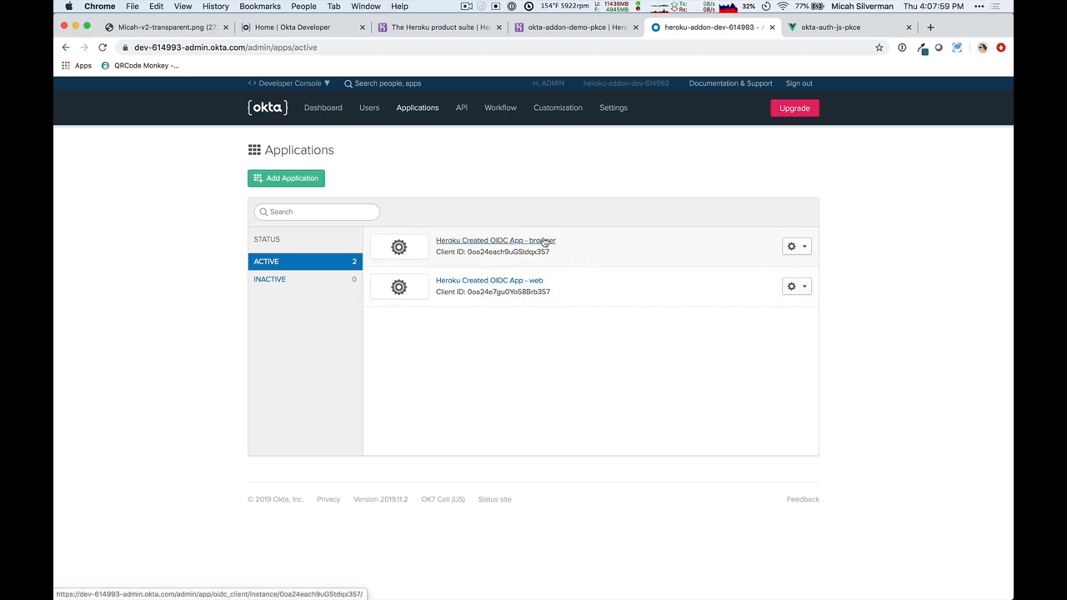
click(495, 240)
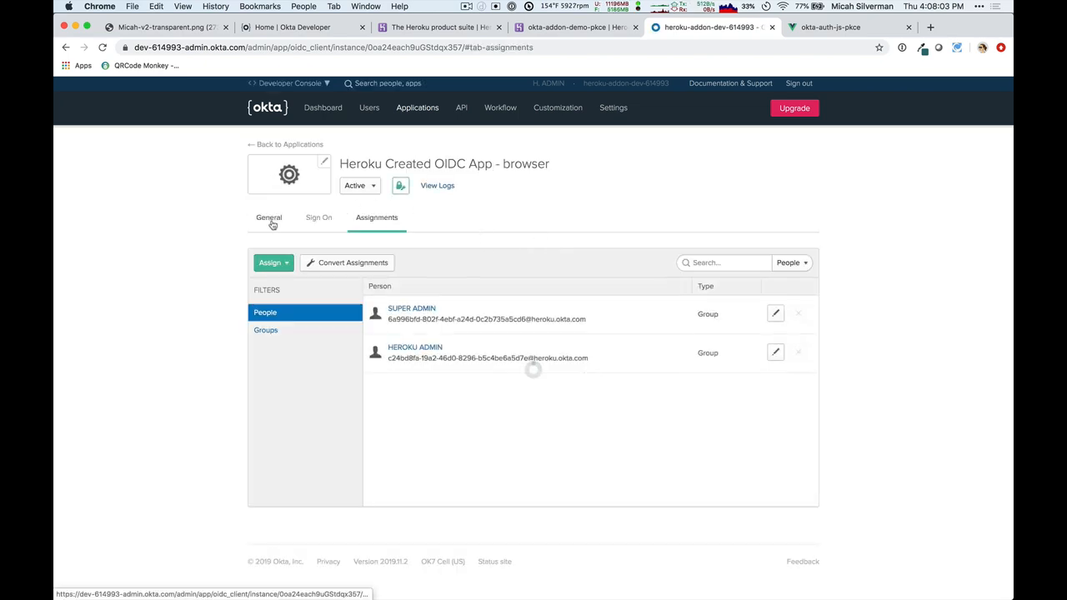
Step: Enable the Implicit grant type with ID and access tokens in General settings and save
click(269, 217)
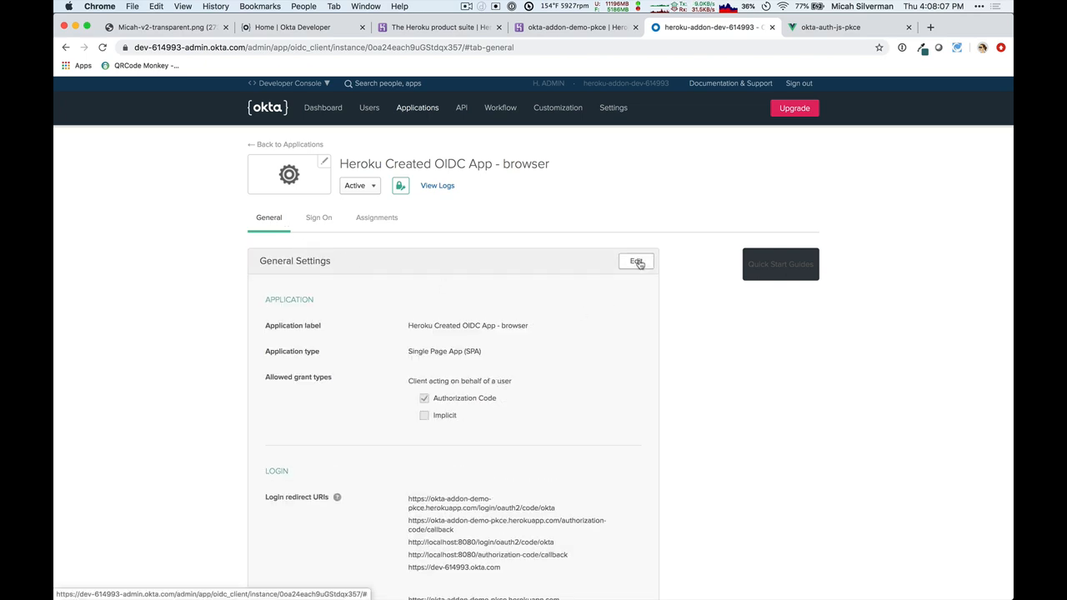
click(636, 262)
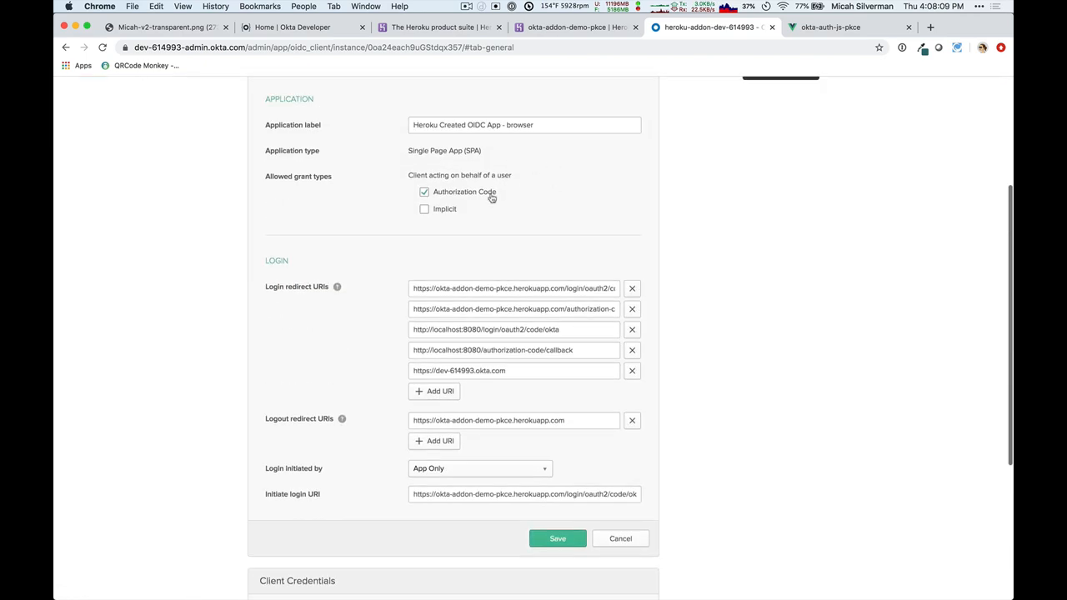
click(425, 210)
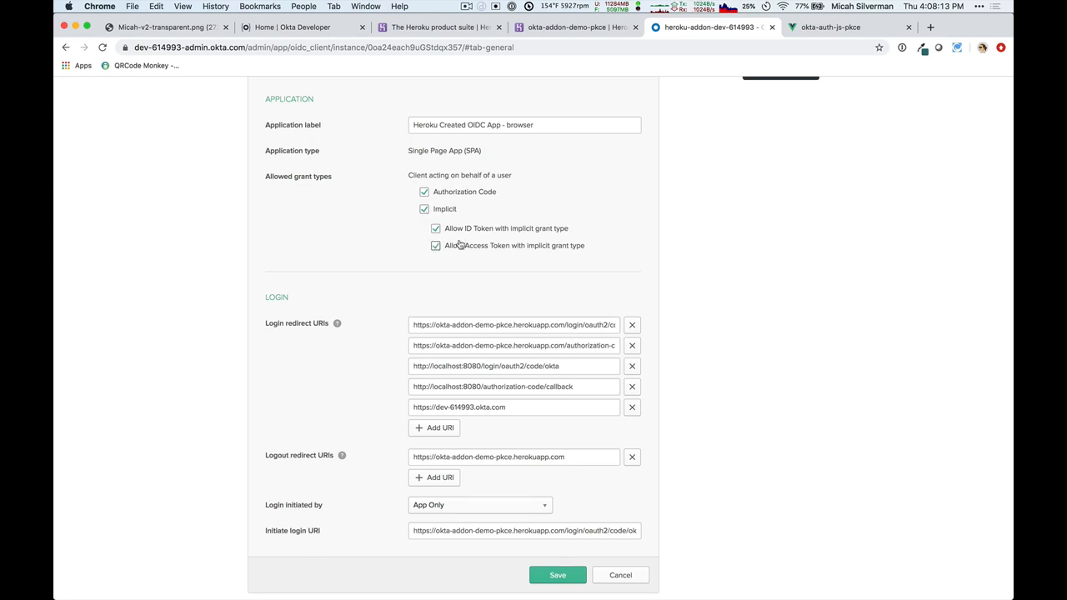
mouse_move(537, 507)
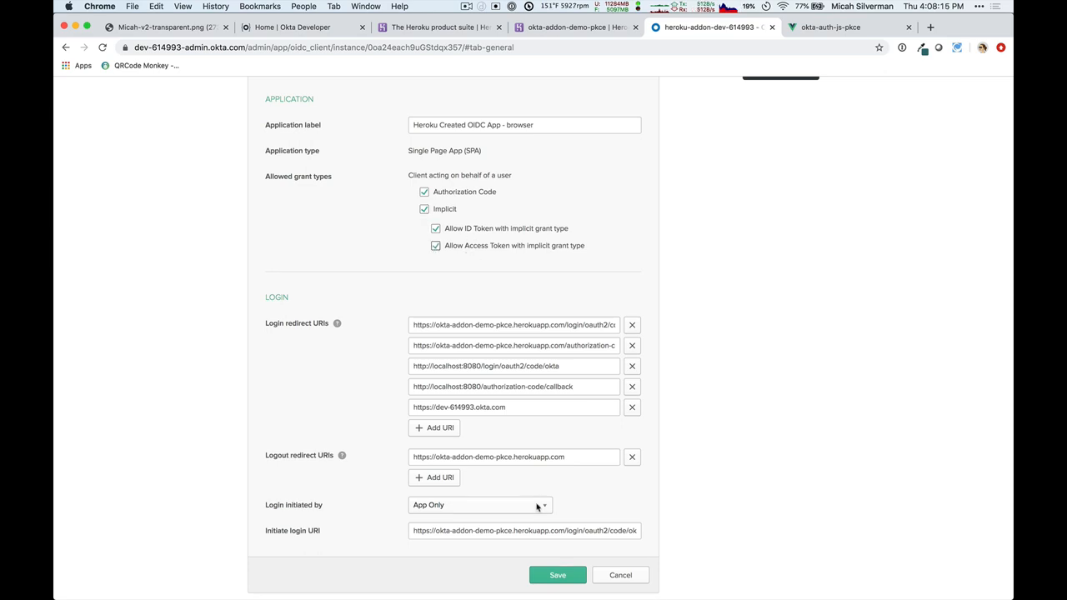
click(557, 575)
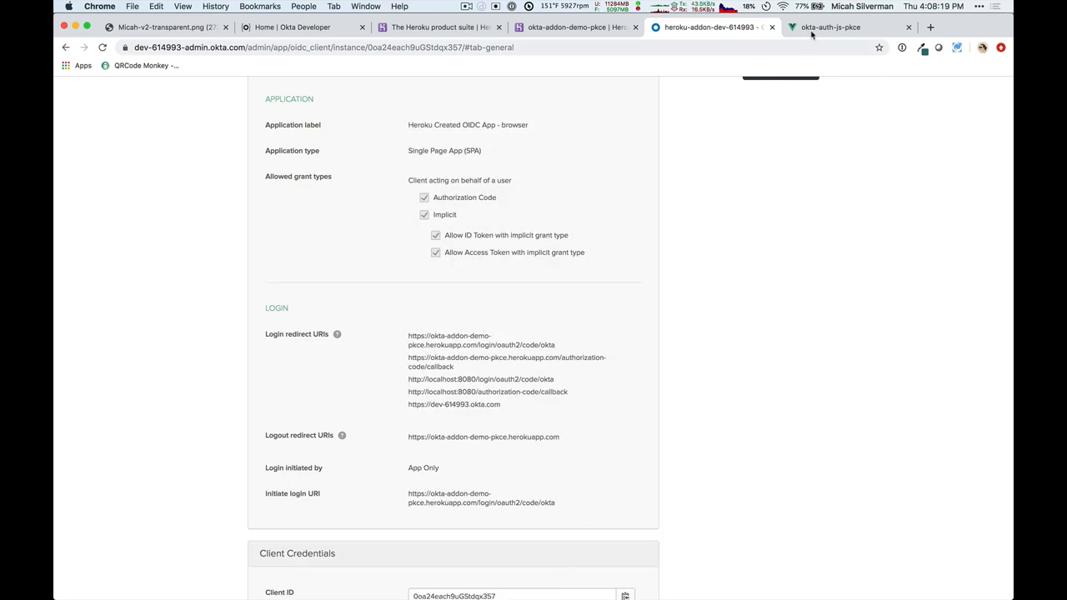
click(846, 27)
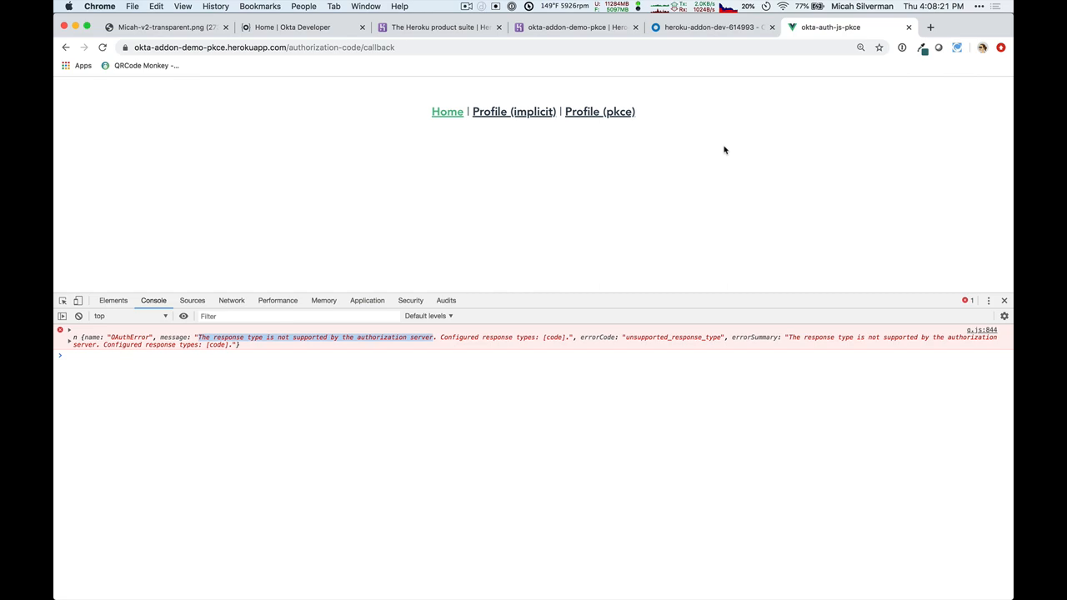
mouse_move(653, 175)
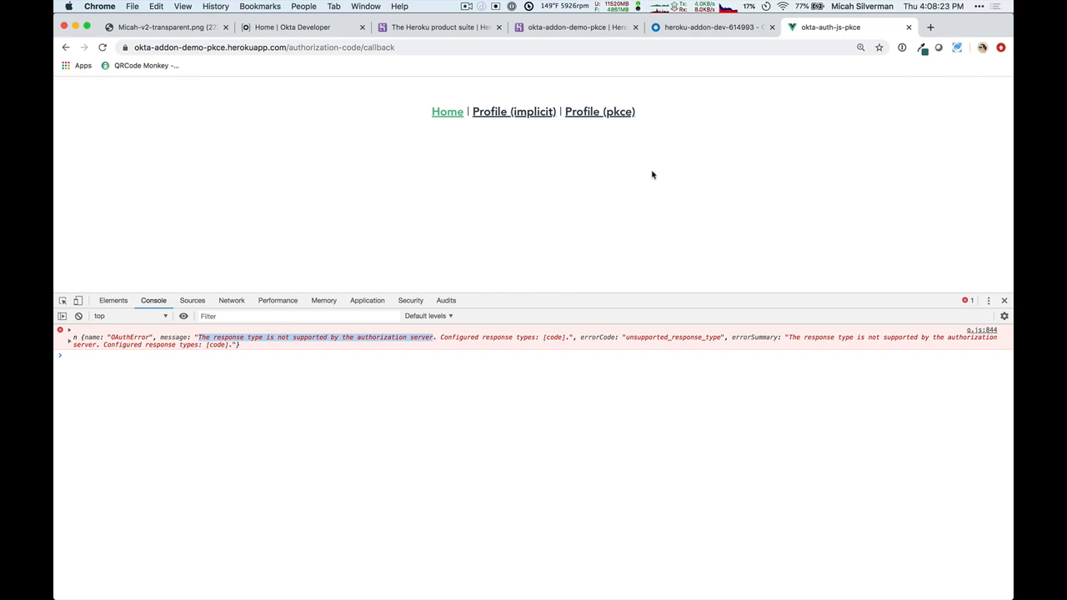
mouse_move(497, 118)
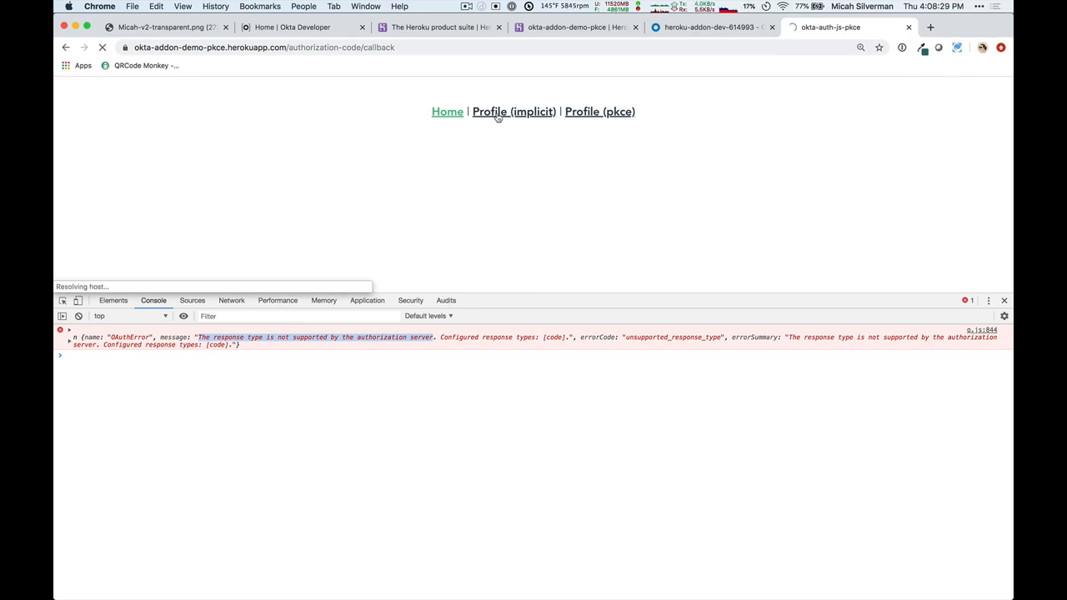
Step: Open Profile (implicit) and review its ID token, access token and profile details
click(490, 110)
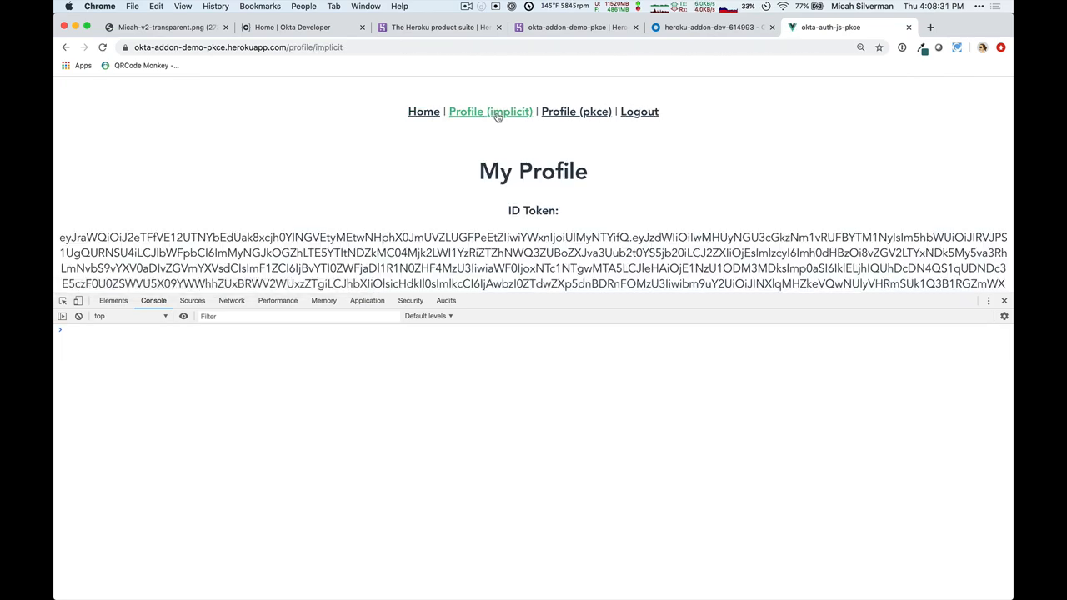
scroll(down, 3)
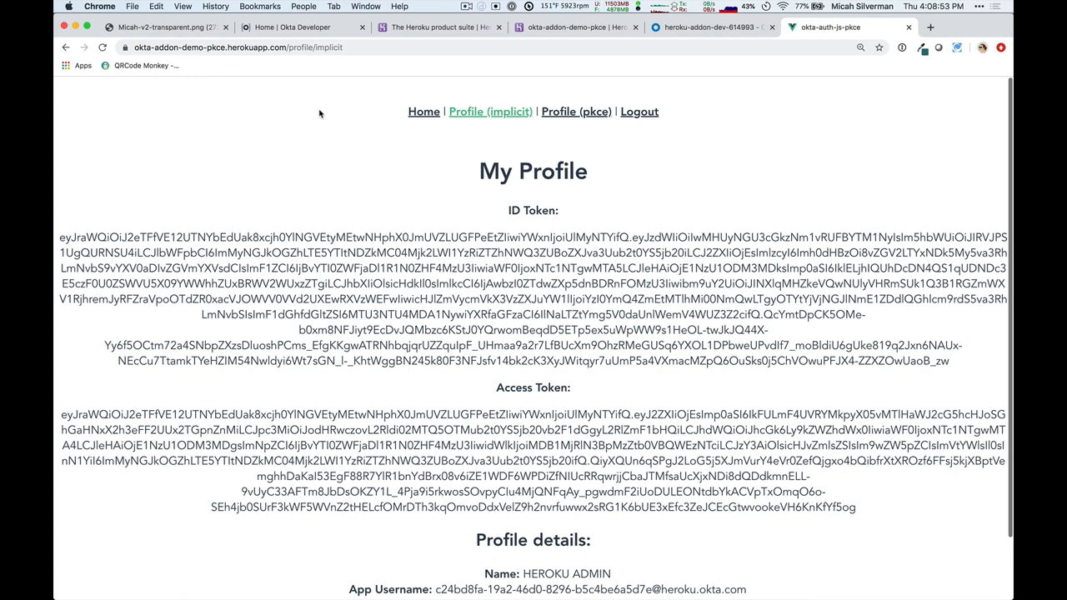
click(567, 27)
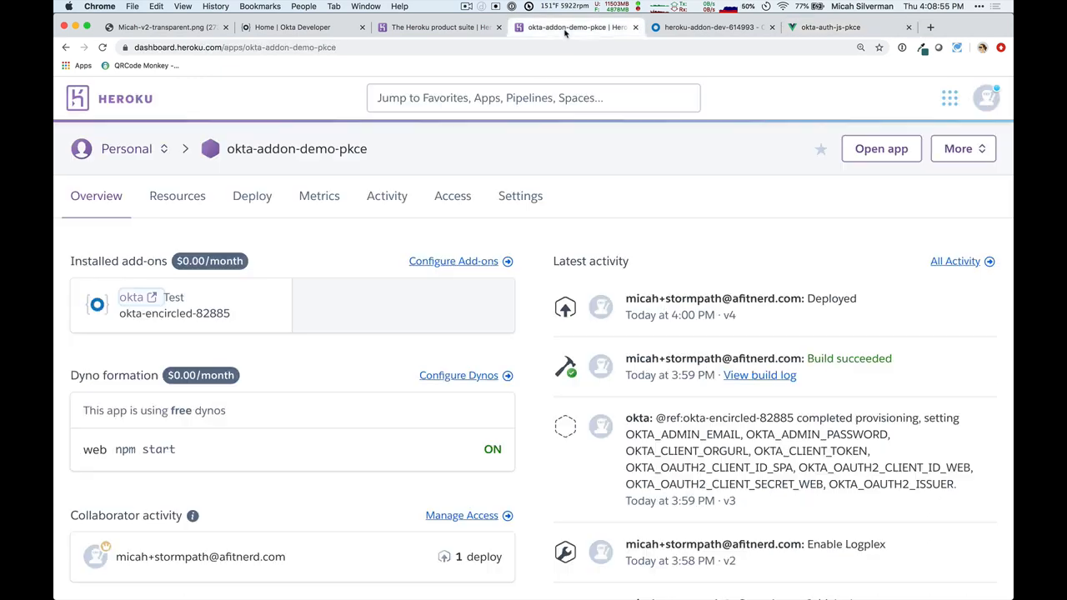
Step: Go back through history to the okta-auth-js-pkce-example repository and scroll to its file list
click(66, 47)
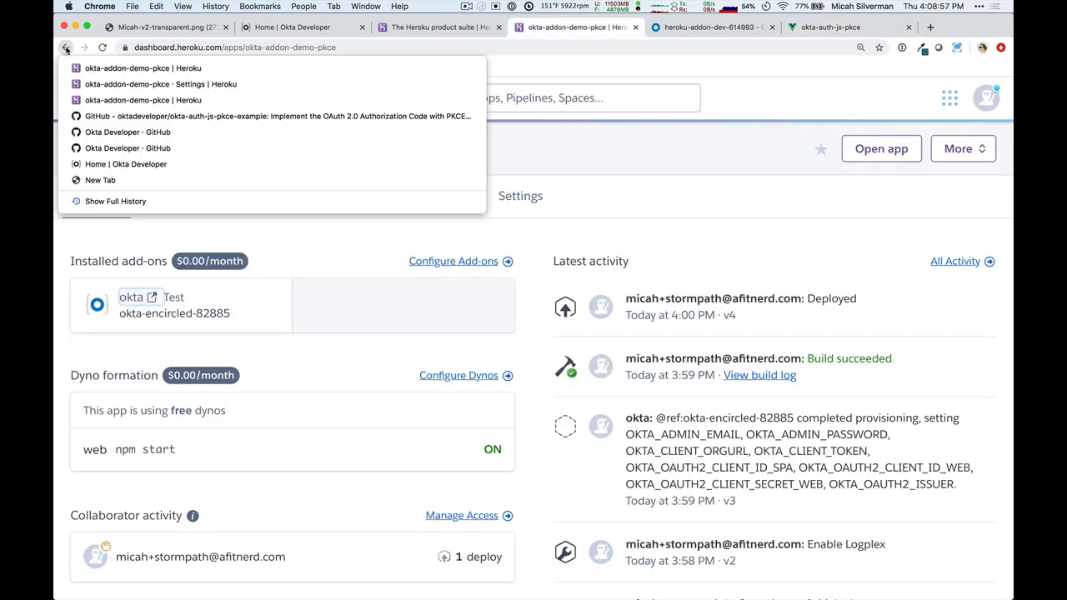
click(275, 116)
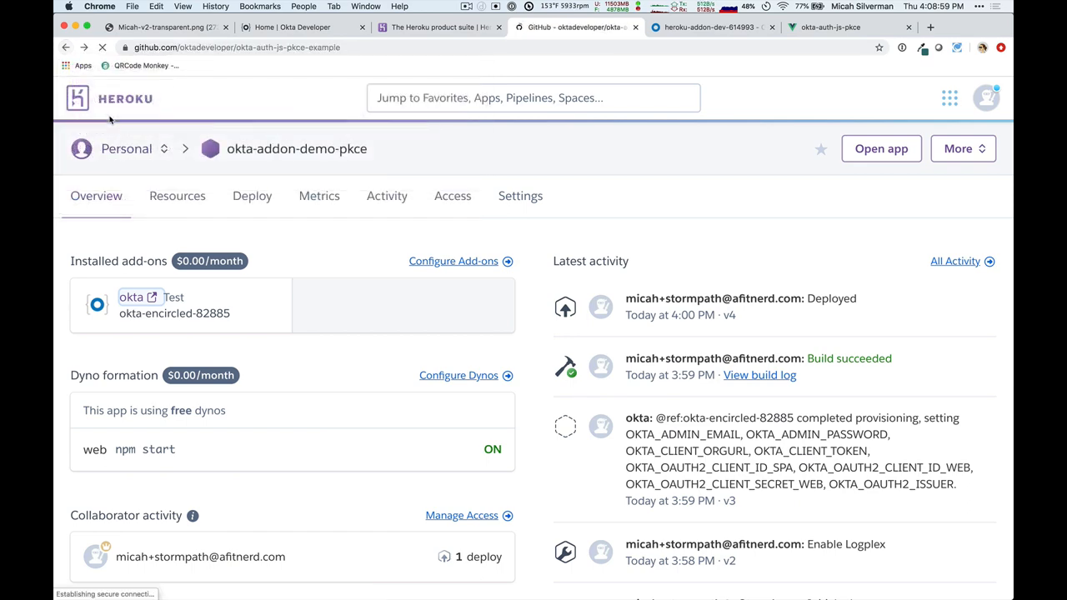
click(575, 27)
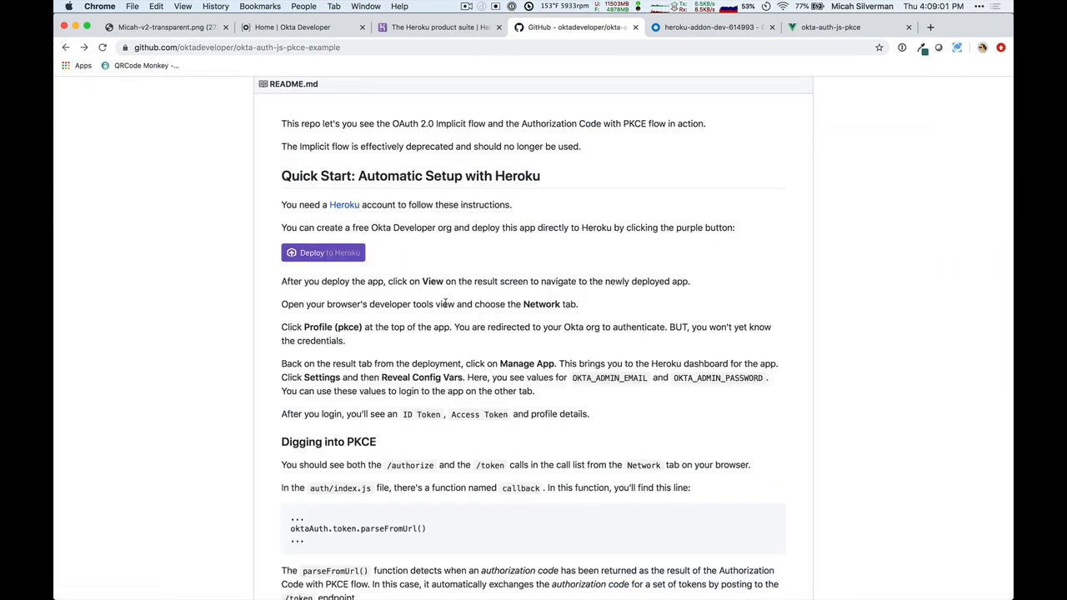
scroll(up, 3)
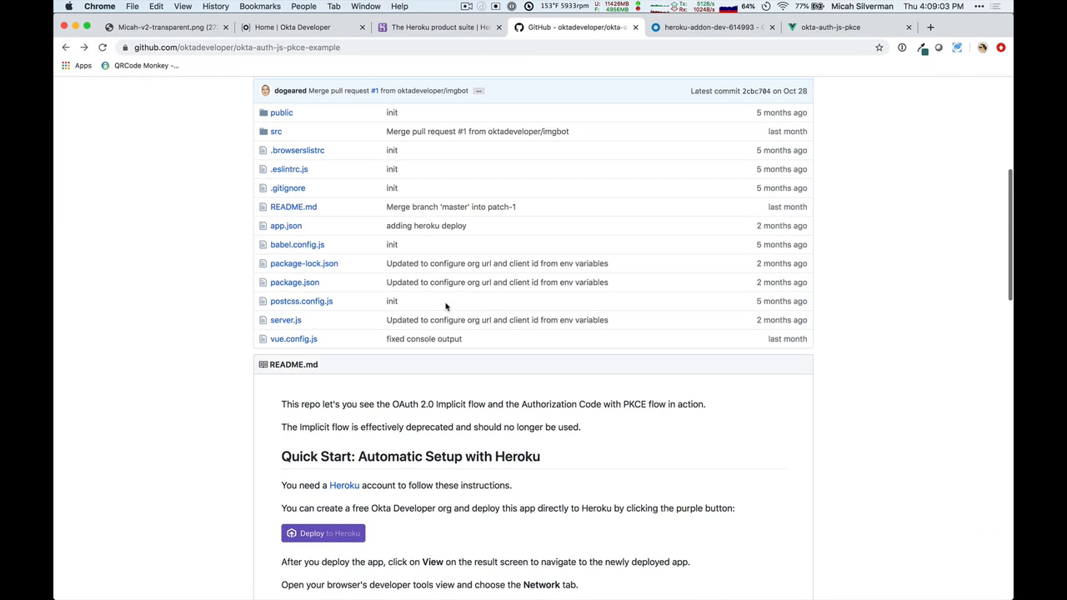
scroll(up, 3)
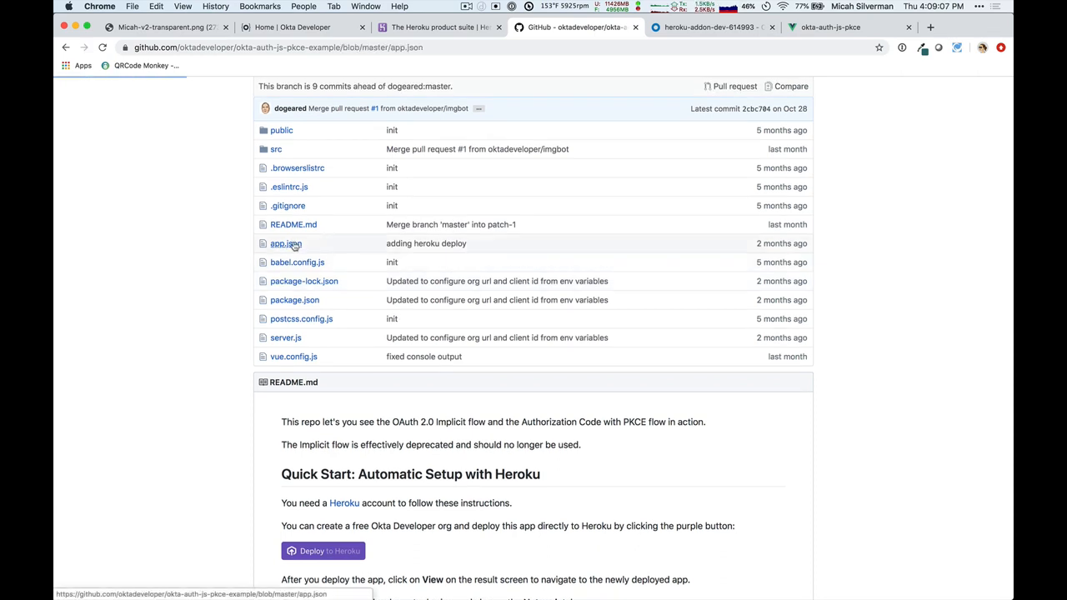
Step: Open app.json and highlight the 'okta' entry and the 'addons' key
click(286, 243)
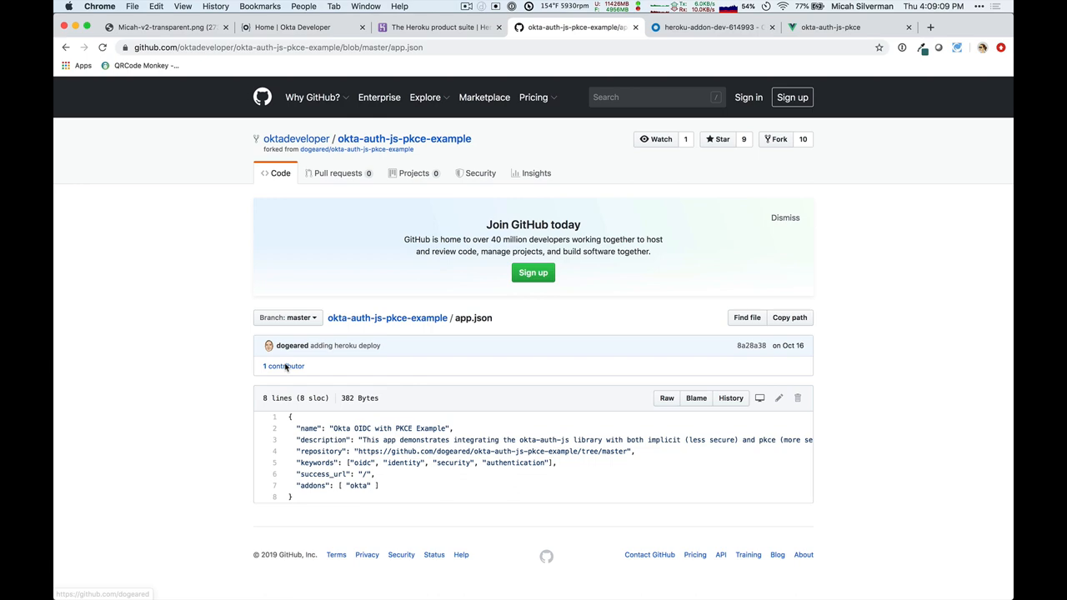
double_click(357, 485)
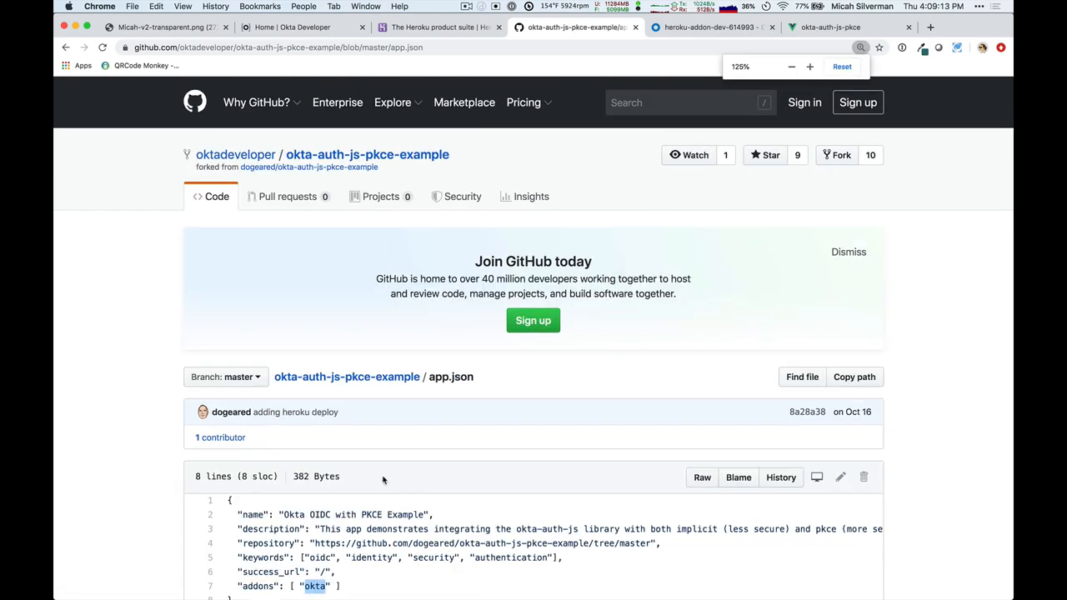
scroll(down, 3)
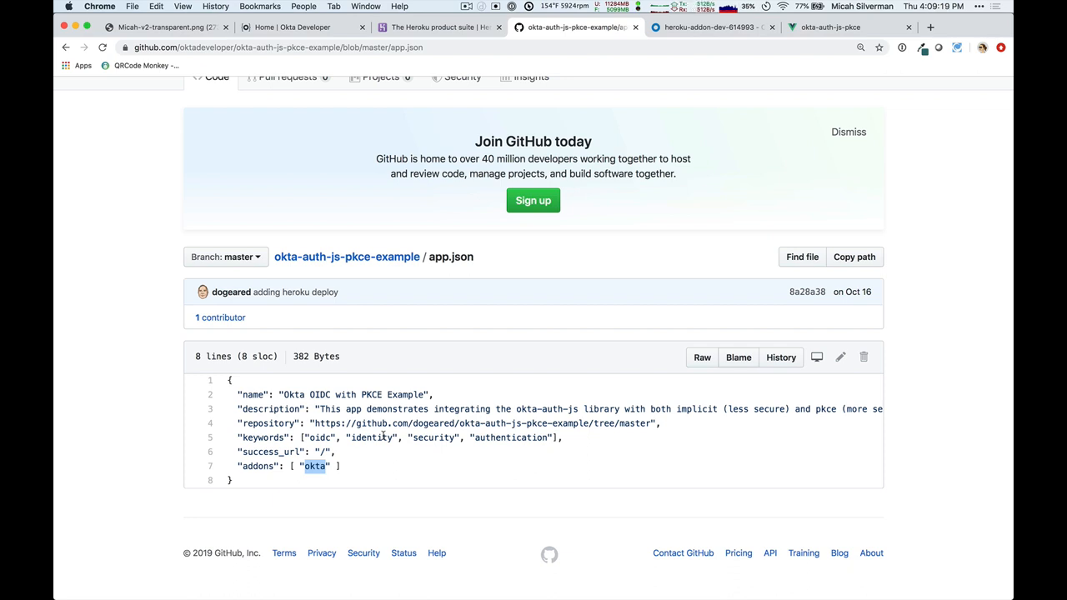
mouse_move(324, 475)
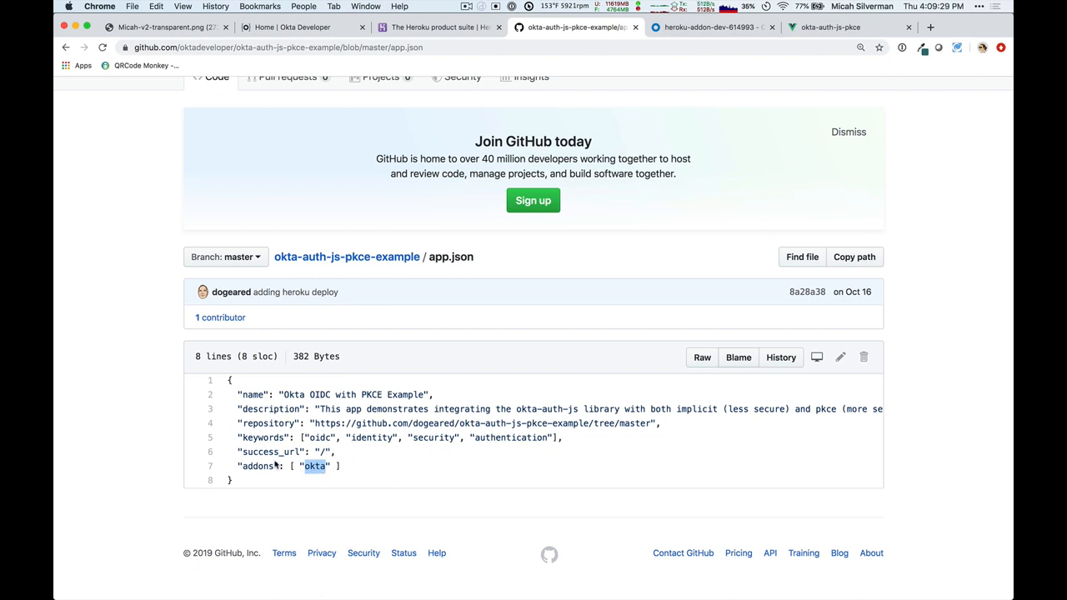
double_click(257, 466)
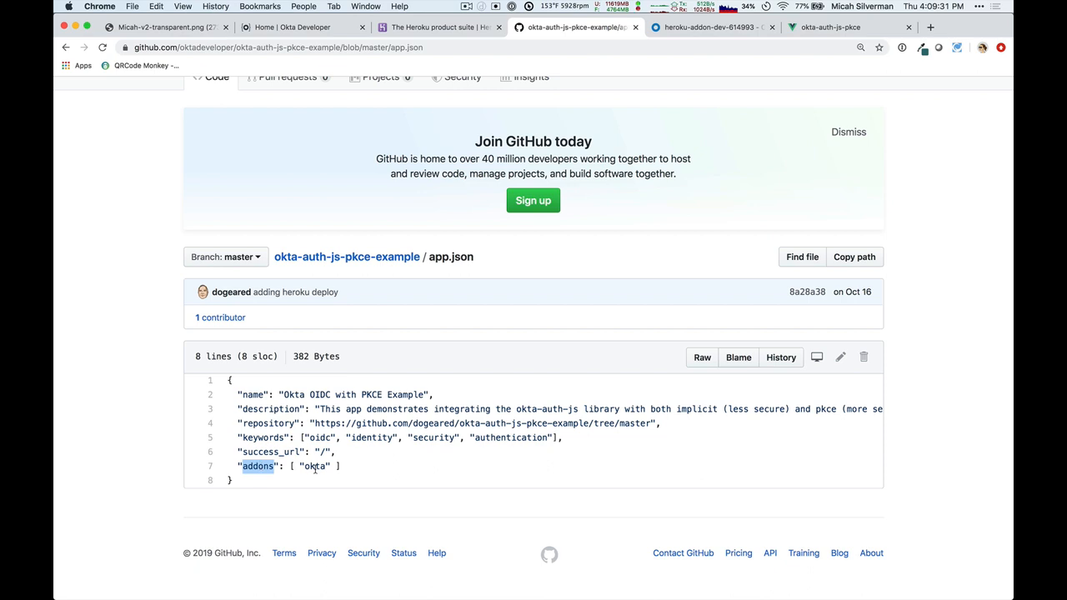